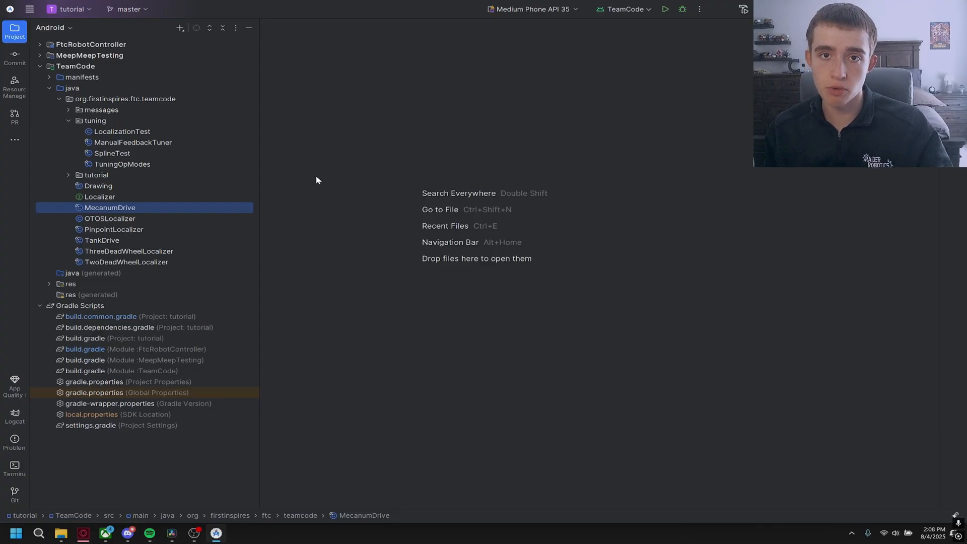
pyautogui.moveTo(342, 196)
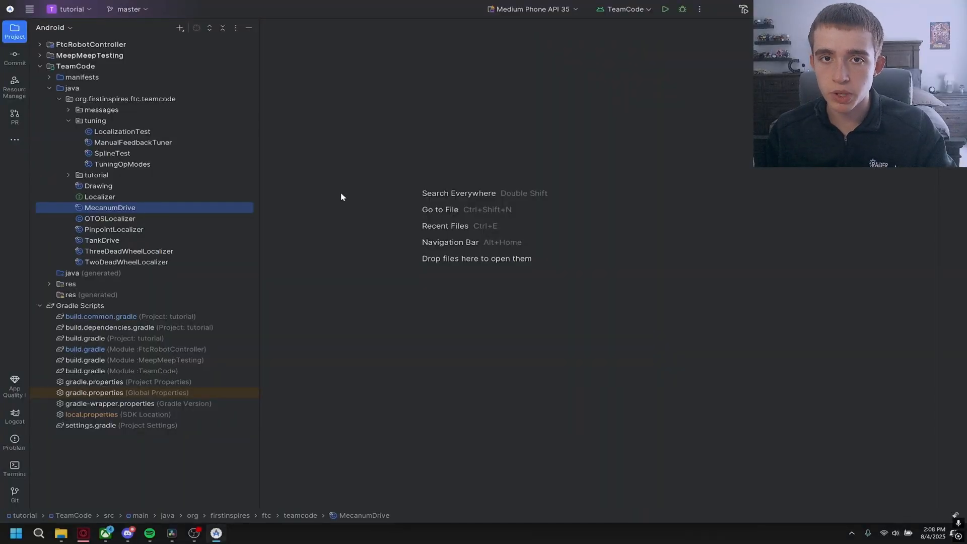
pyautogui.moveTo(114, 210)
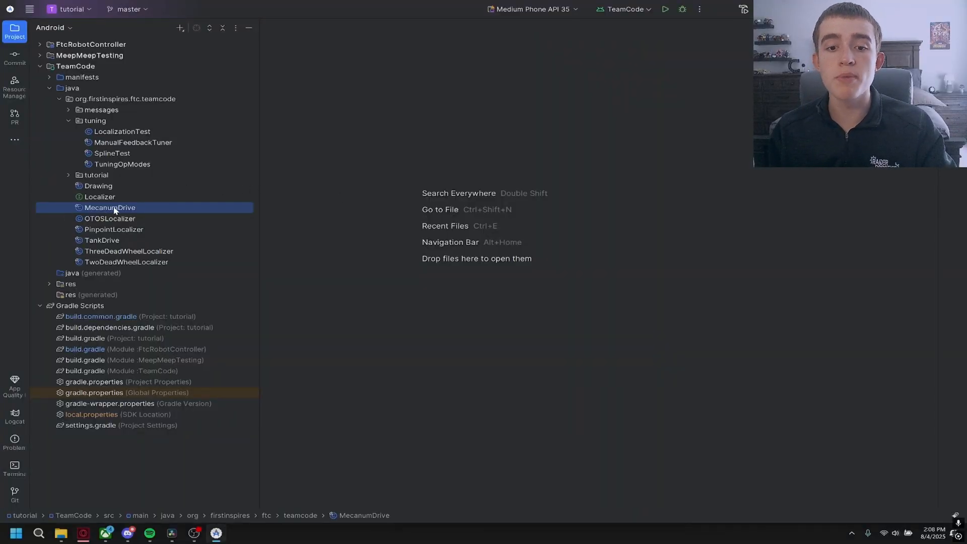
# Bring up MecanumDrive.java from the Project tree to review its default Params.
pyautogui.doubleClick(110, 207)
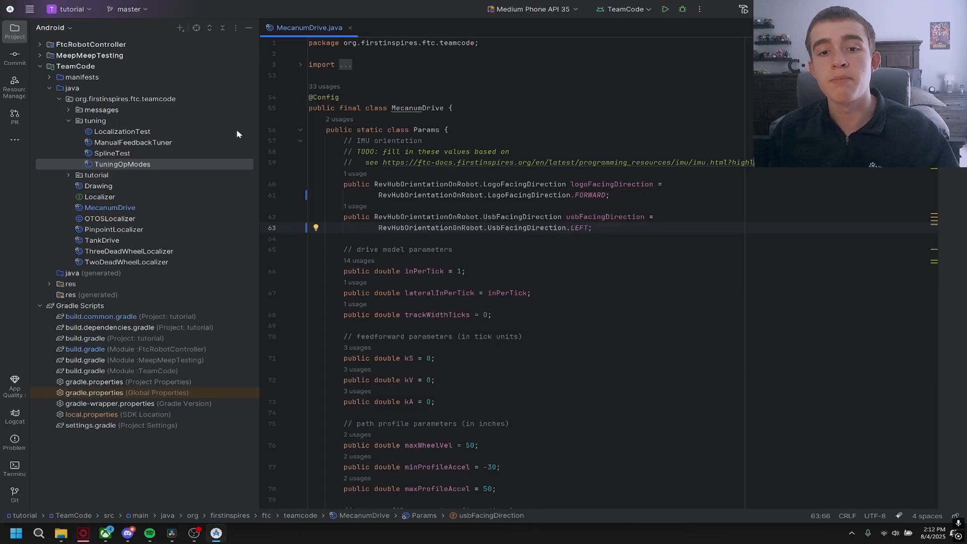
# Bring up TuningOpModes.java from the tuning folder to check DRIVE_CLASS is MecanumDrive.class.
pyautogui.doubleClick(123, 164)
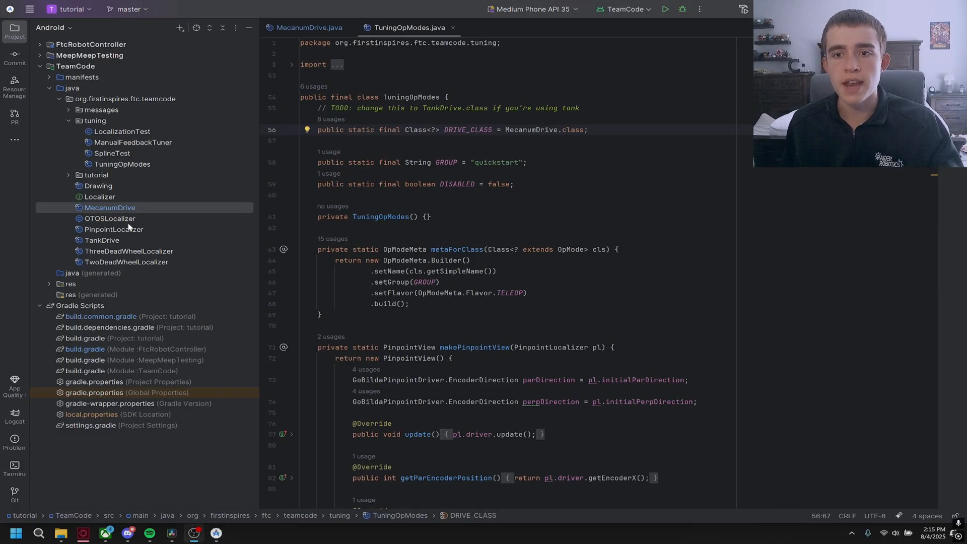
# Return to MecanumDrive.java and move down to the constructor with the motors, IMU and localizer.
pyautogui.click(309, 27)
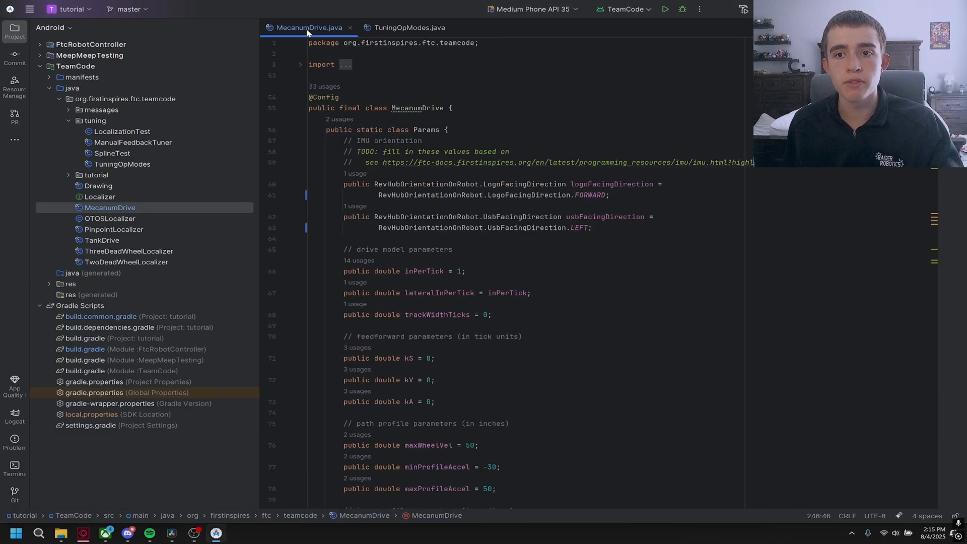
pyautogui.scroll(-3)
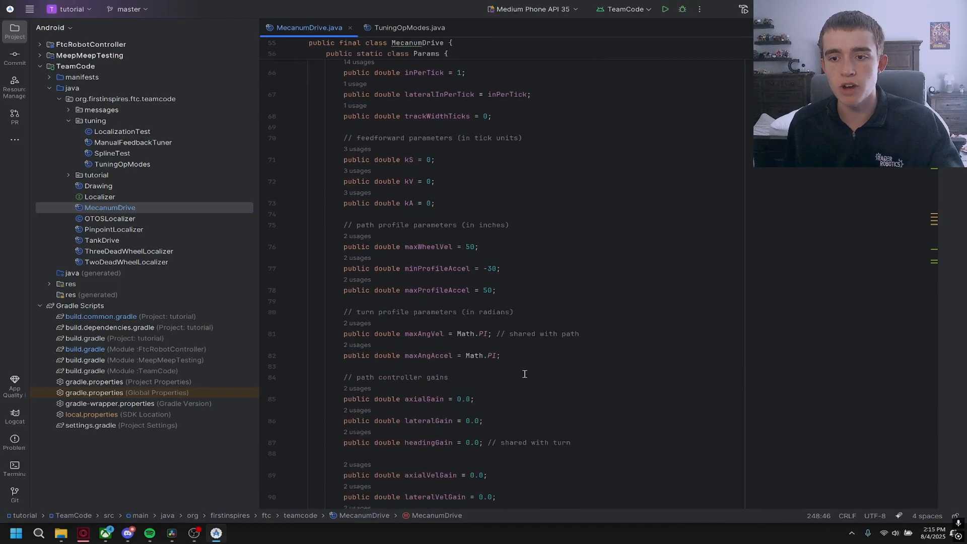
pyautogui.scroll(-3)
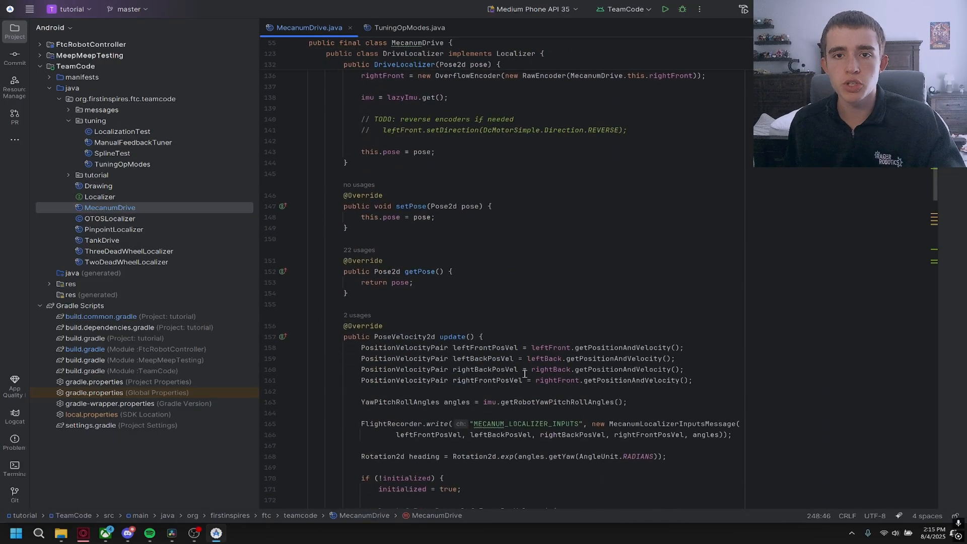
pyautogui.scroll(-3)
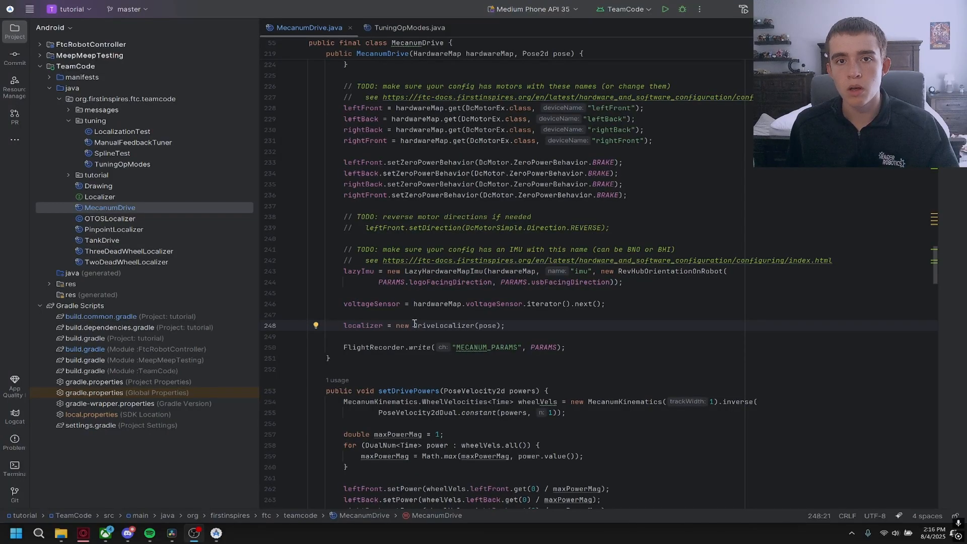
# Replace DriveLocalizer with new TwoDeadWheelLocalizer(hardwareMap, lazyImu.get(), PARAMS.inPerTick, pose).
pyautogui.doubleClick(432, 325)
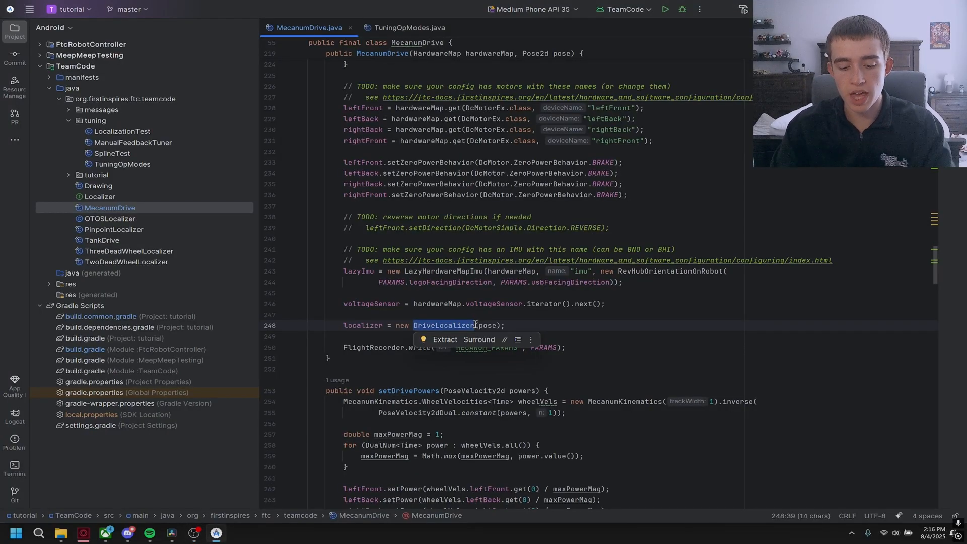
pyautogui.write('TwoDeadWheel')
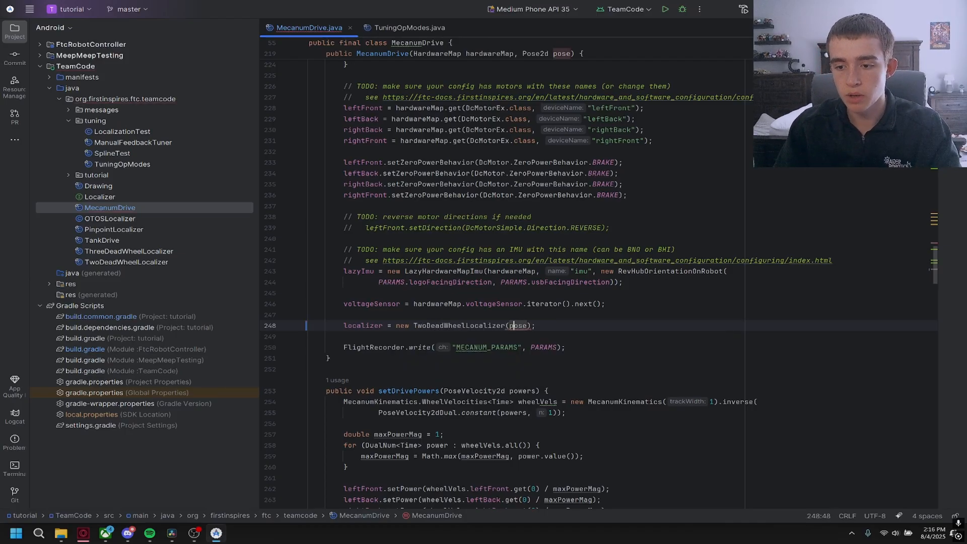
pyautogui.write('hardwareMap, lazyImu.get(),')
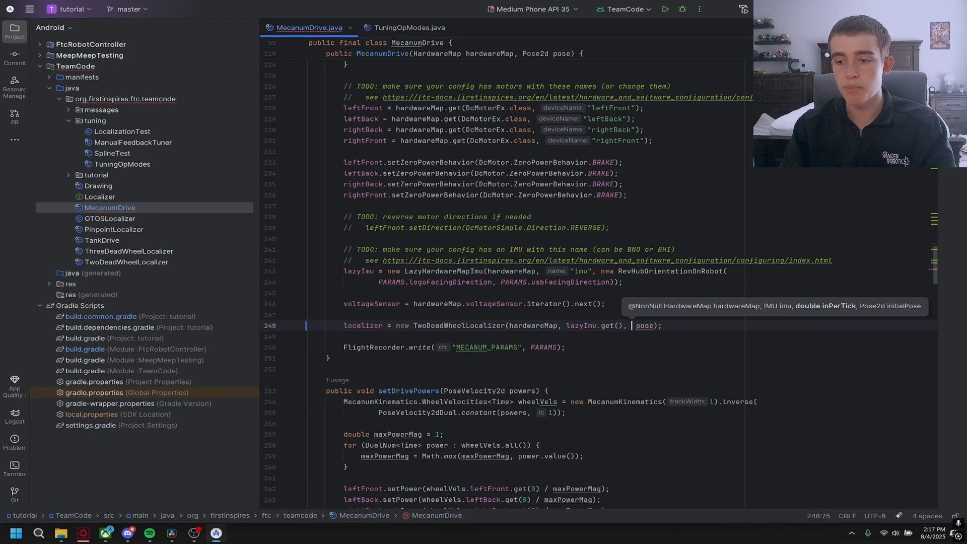
pyautogui.write('PARAMS.inPerTick,')
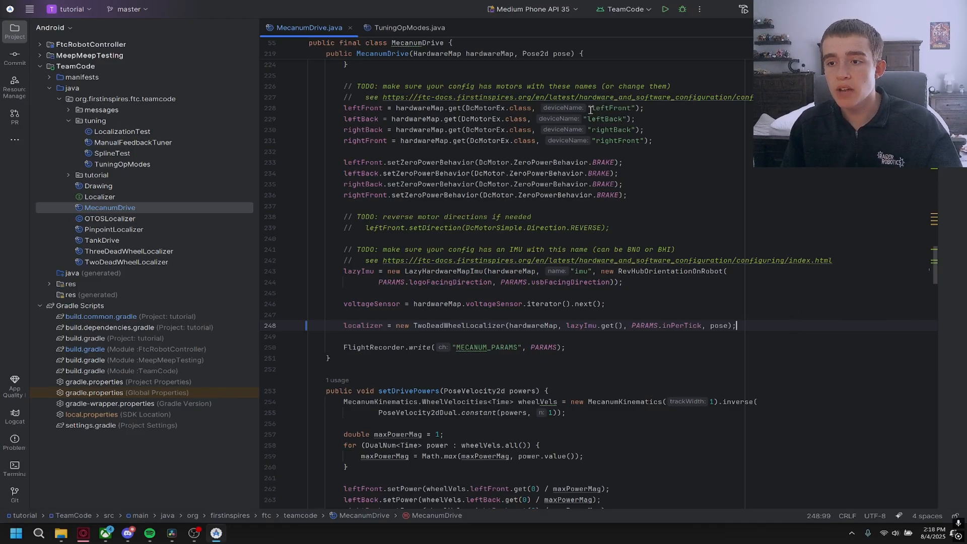
# Inspect the leftFront and leftBack deviceName strings without changing them.
pyautogui.doubleClick(610, 108)
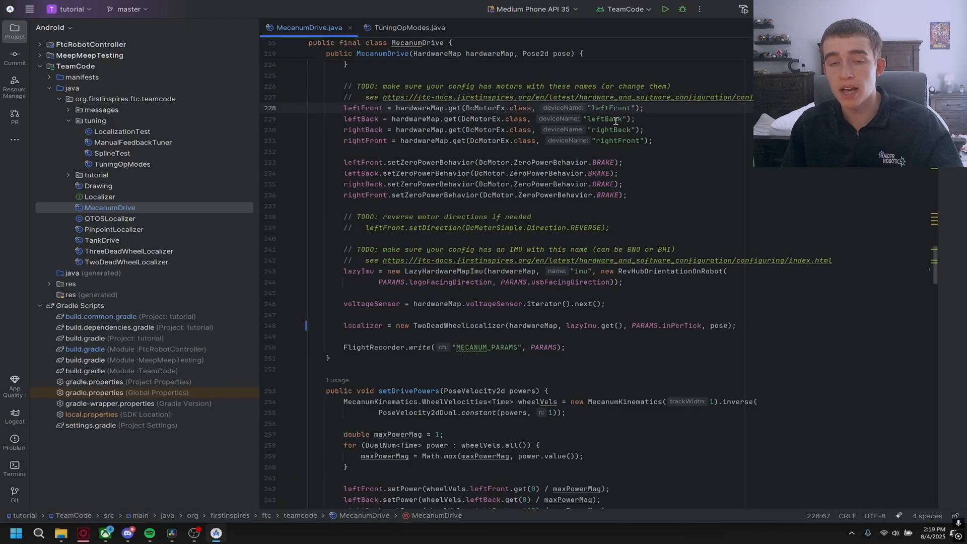
pyautogui.doubleClick(613, 107)
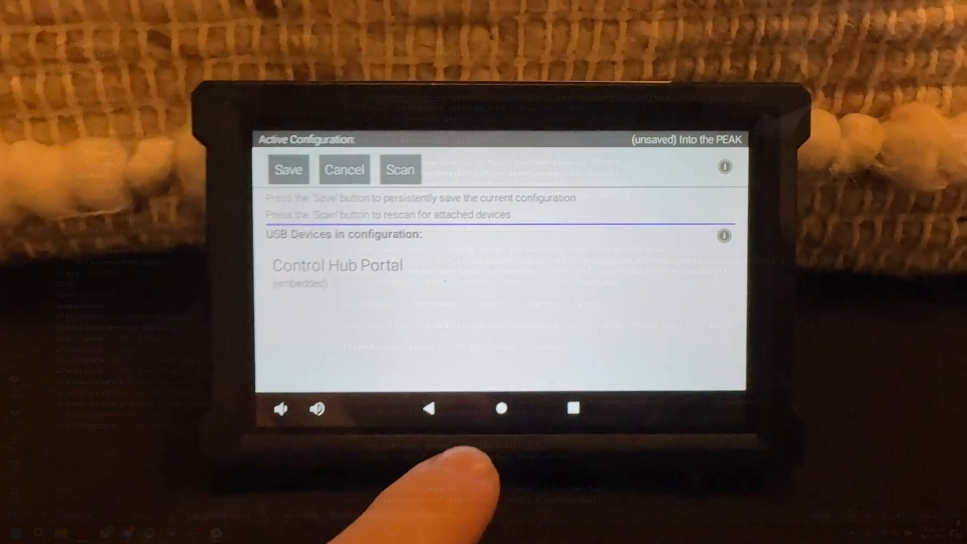
# Go into the Control Hub Portal and the Control Hub's port configuration.
pyautogui.click(336, 265)
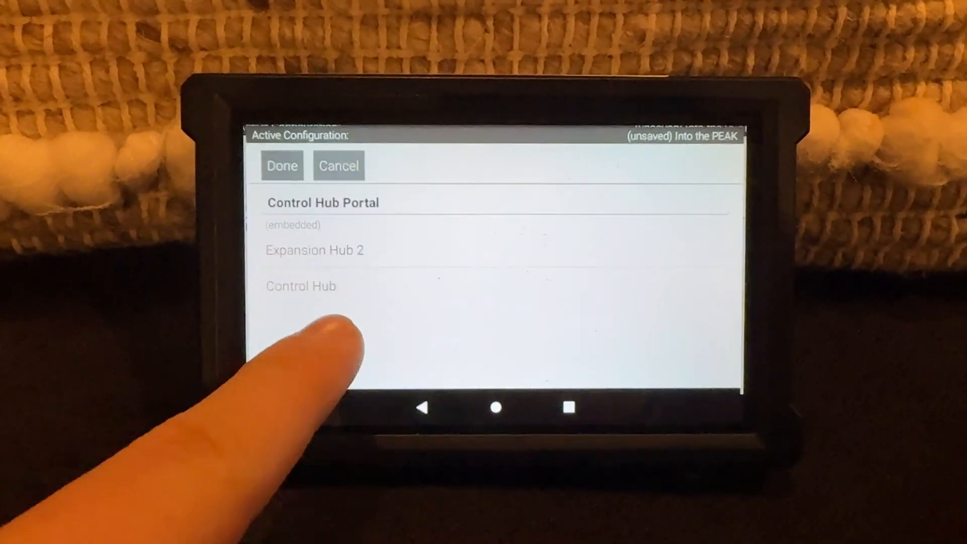
pyautogui.click(300, 285)
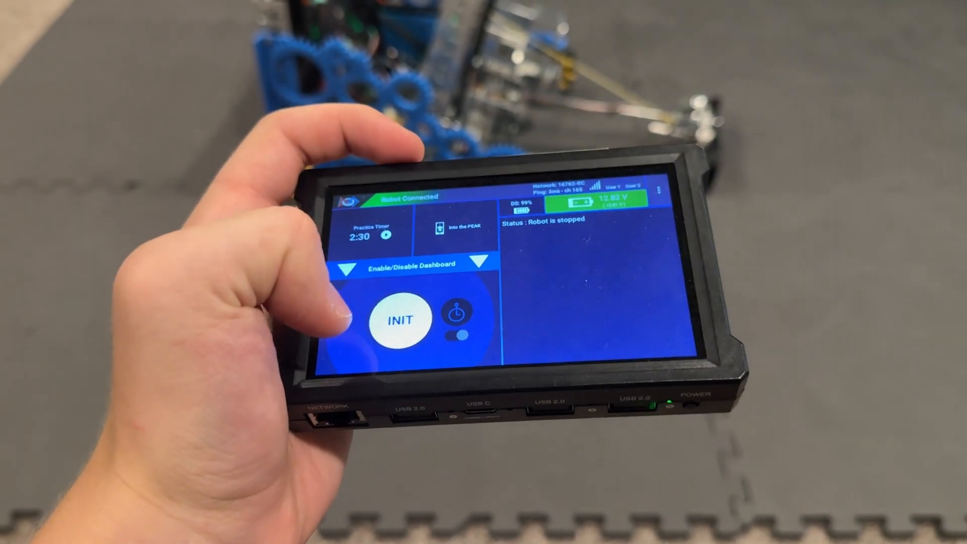
# Select, initialize and start the Enable/Disable Dashboard op mode to confirm the dashboard is enabled.
pyautogui.click(402, 319)
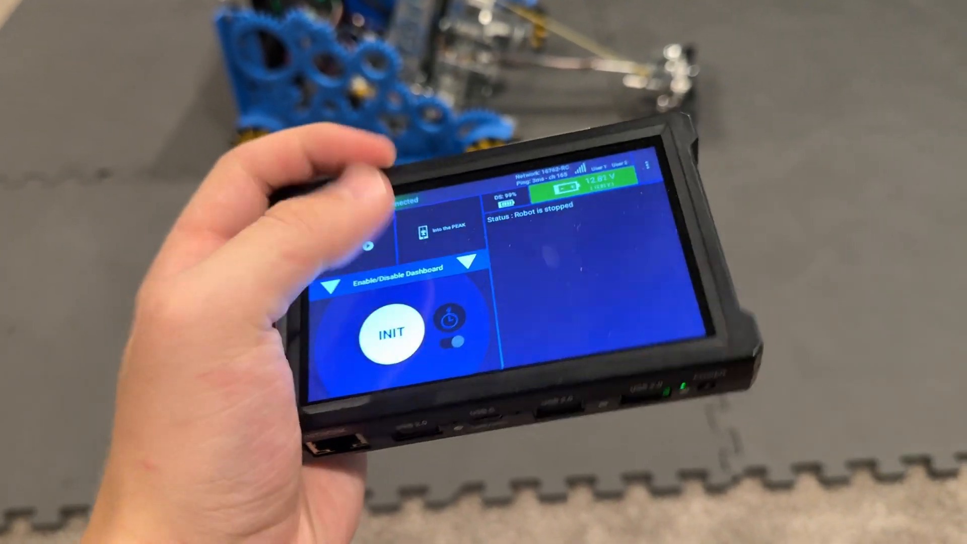
pyautogui.click(388, 331)
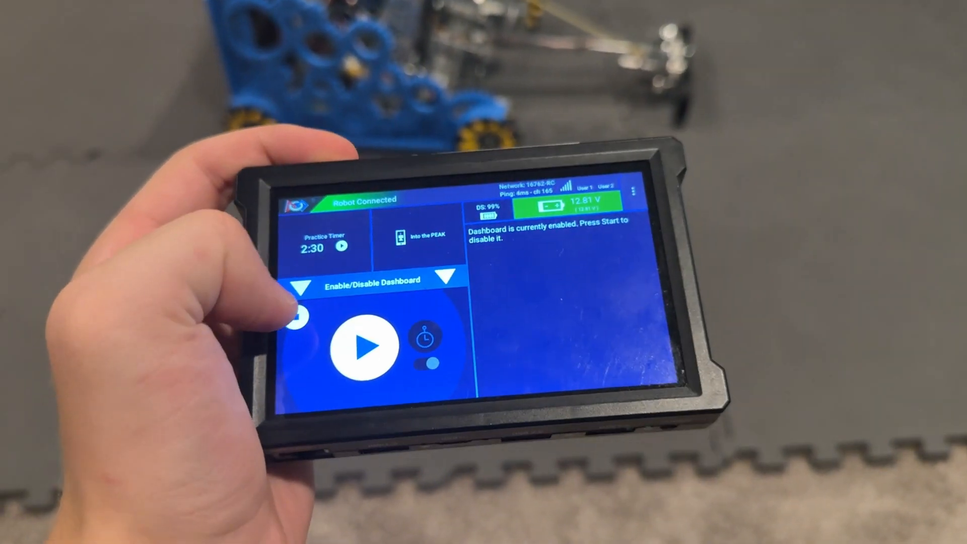
pyautogui.click(363, 347)
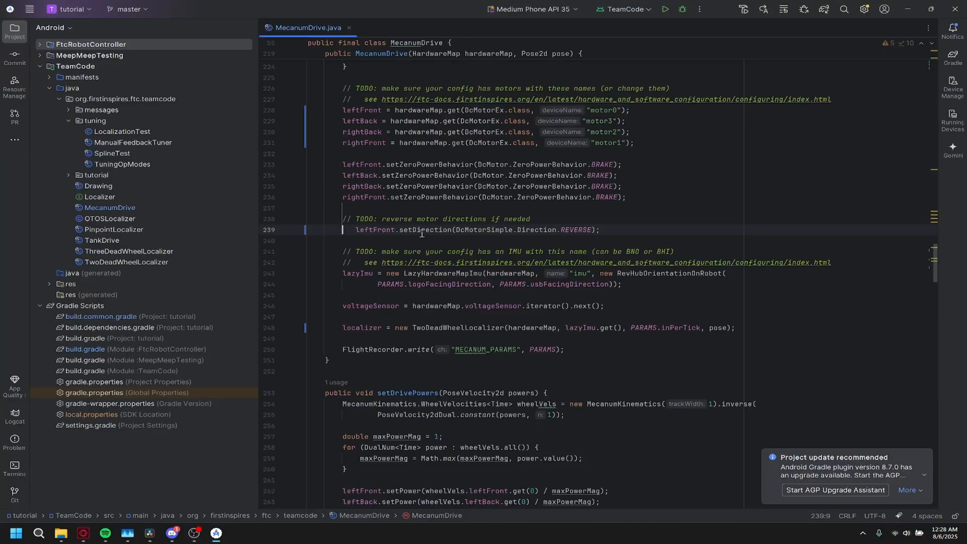
pyautogui.tripleClick(475, 234)
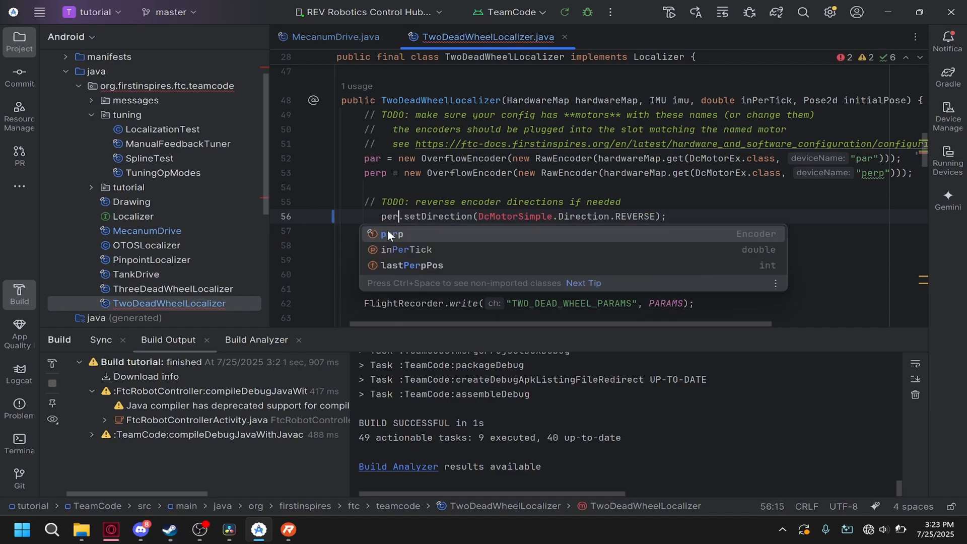
# Add perp.setDirection(DcMotorSimple.Direction.REVERSE); on line 56, accepting the perp autocomplete.
pyautogui.press('Enter')
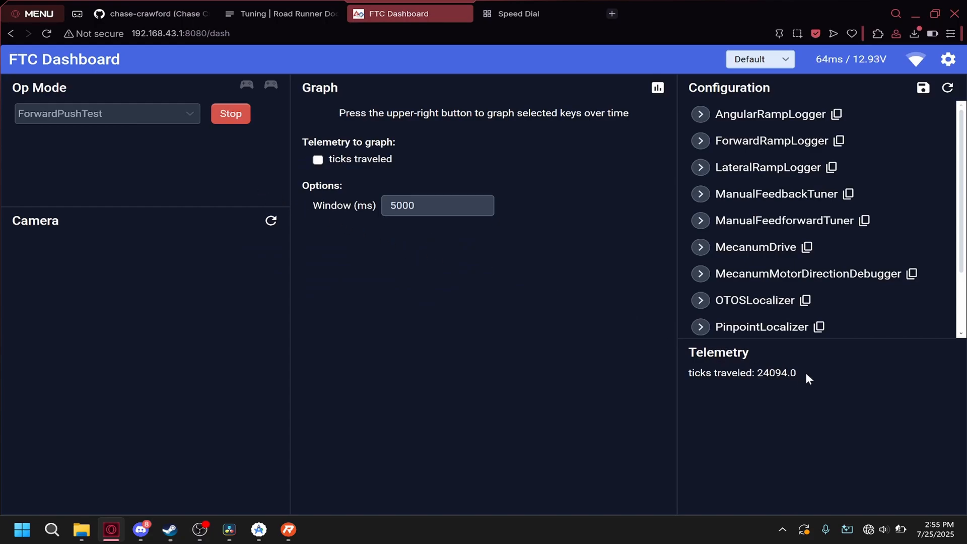
# Select the 24094.0 ticks traveled value from ForwardPushTest telemetry for copying.
pyautogui.doubleClick(776, 372)
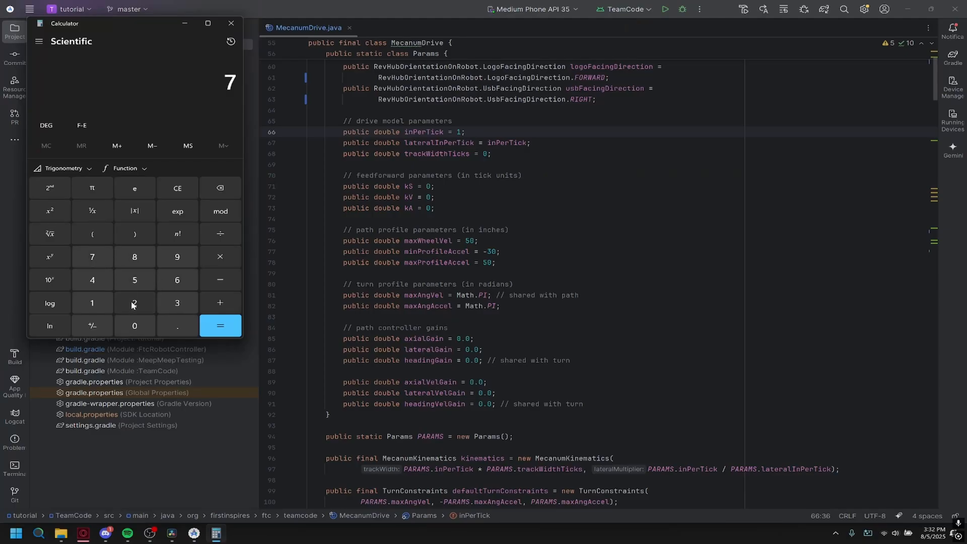
# Compute 72 ÷ 24094 and set inPerTick on line 66 to 0.002988295841288.
pyautogui.click(134, 303)
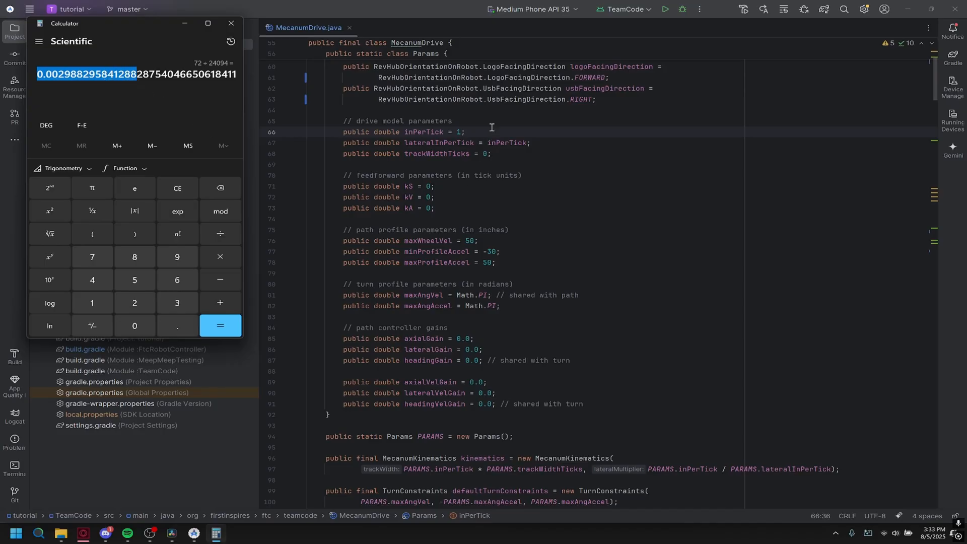
pyautogui.write('0.002988295841288')
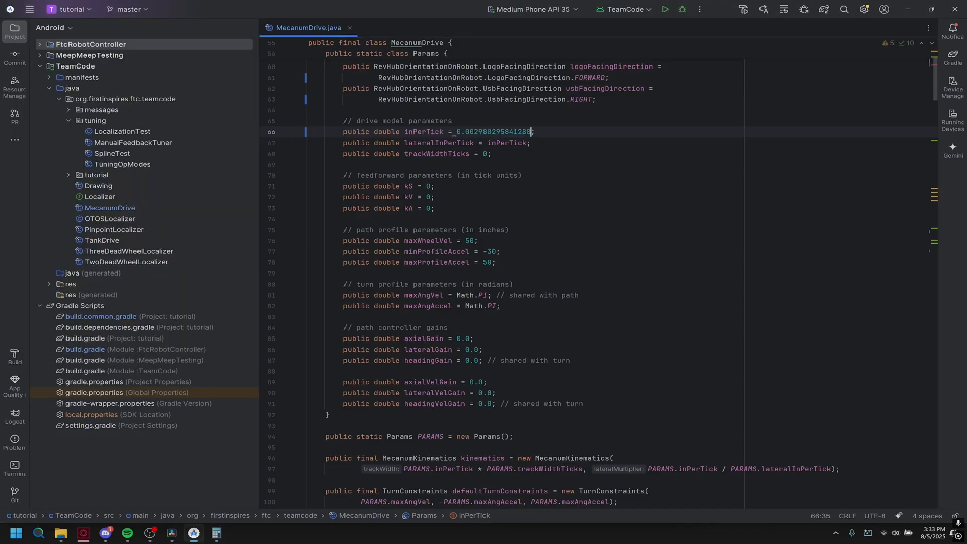
pyautogui.click(518, 132)
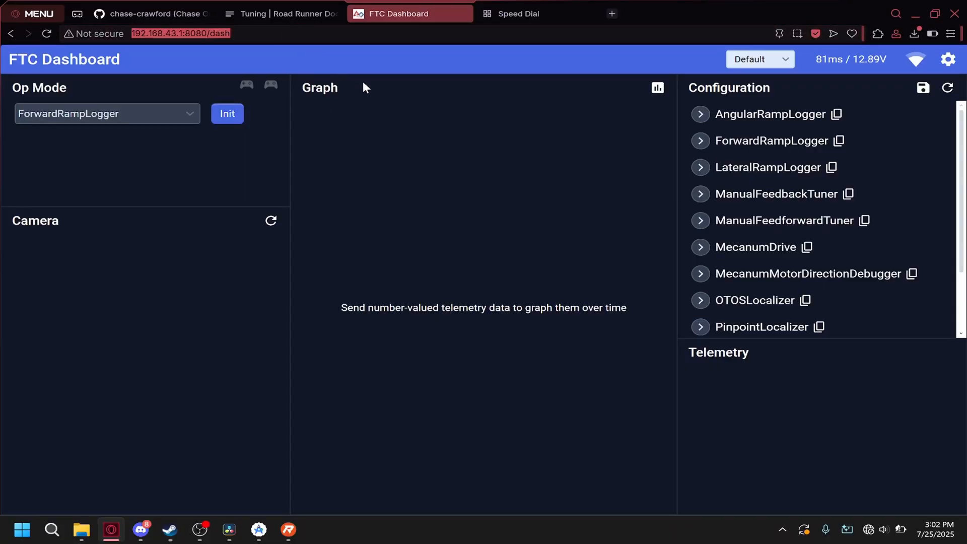
# Load the latest run on forward-ramp.html to read kV ≈0.00035145 and kS ≈2.4473.
pyautogui.write('http://192.168.43.1:8080/tuning/forward-ramp.html')
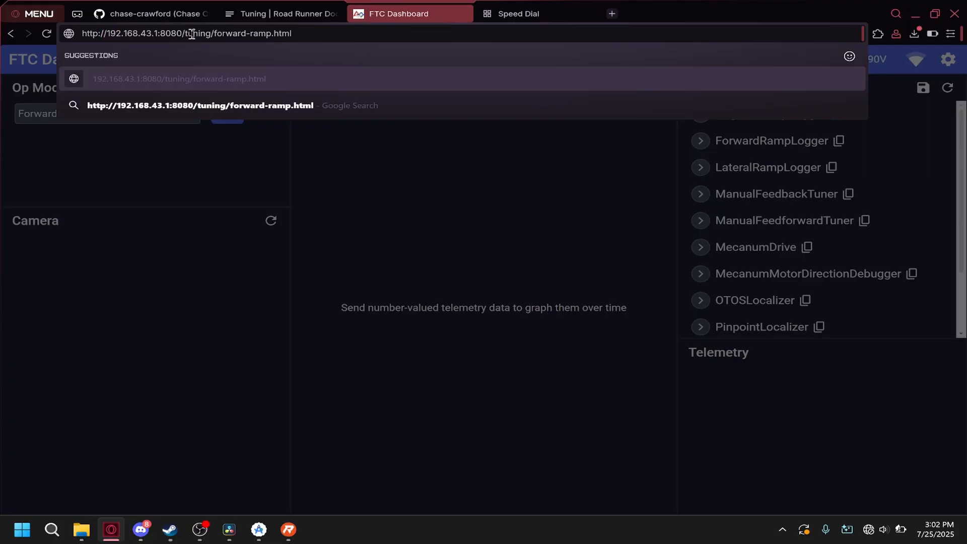
pyautogui.moveTo(191, 33); pyautogui.dragTo(292, 33)
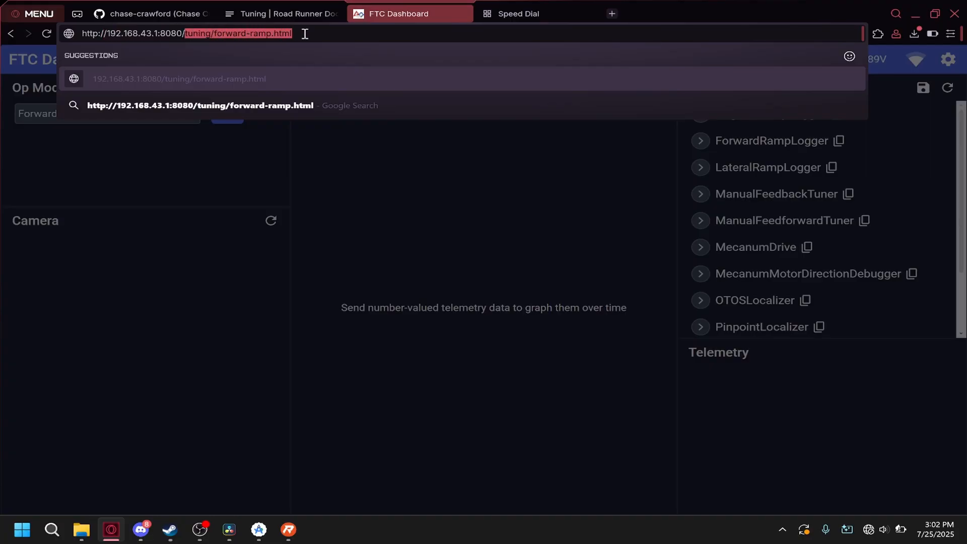
pyautogui.press('Enter')
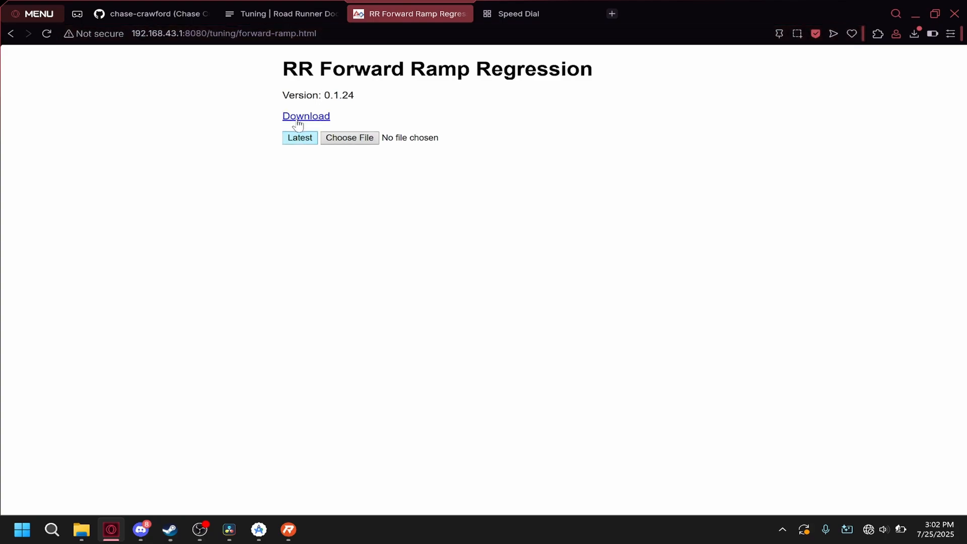
pyautogui.click(299, 138)
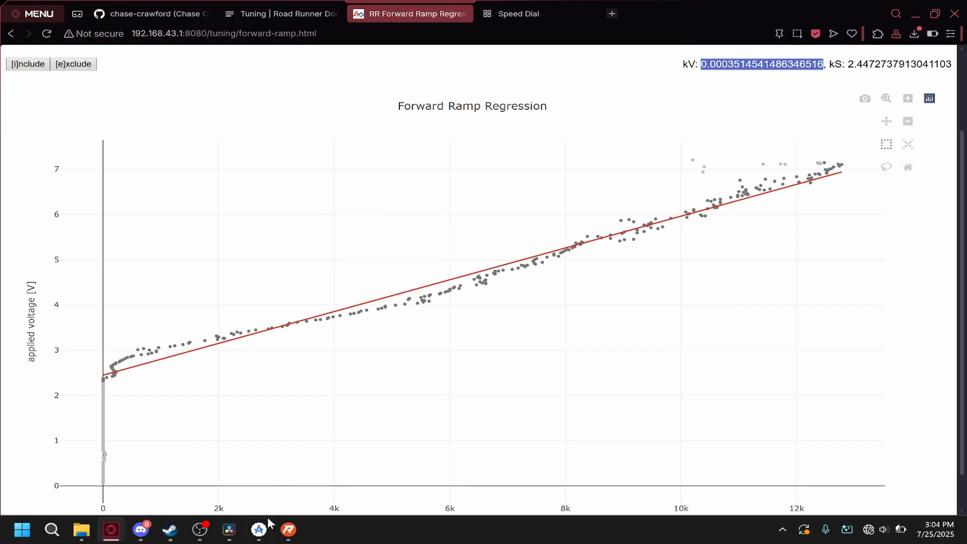
# Enter kV 0.00035145 and kS 2.4472737913041103 in MecanumDrive.java Params.
pyautogui.click(259, 529)
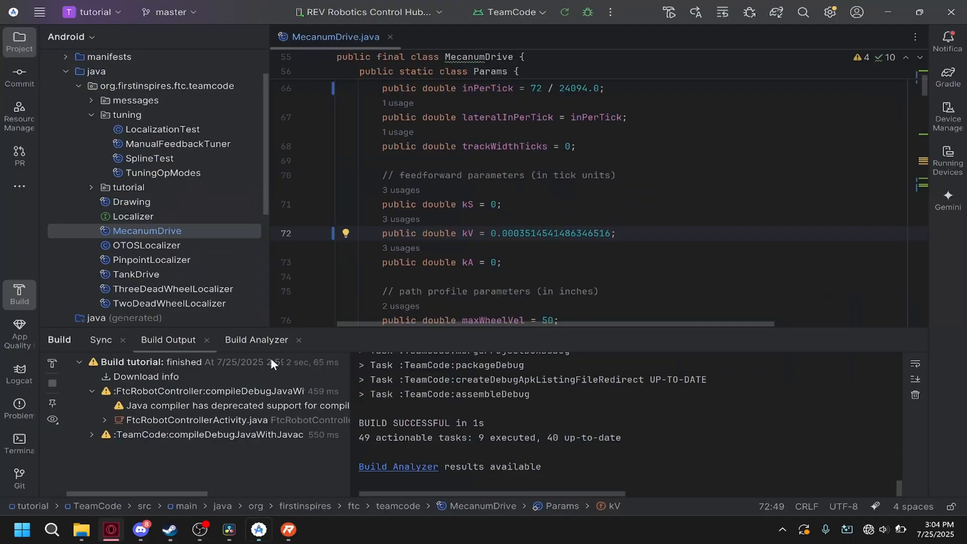
pyautogui.write('2.4472737913041103')
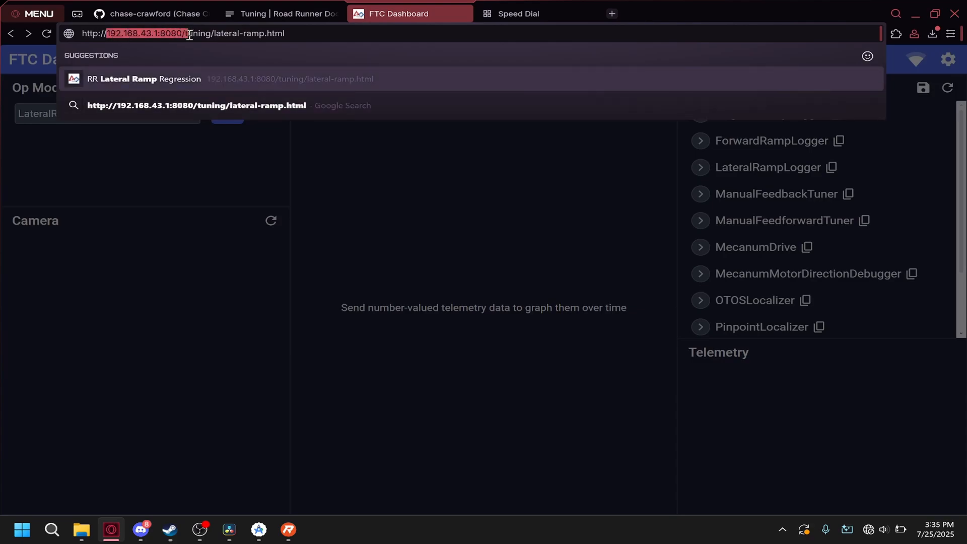
# Load lateral-ramp.html and apply the inPerTick, kV and kS parameters to the latest run.
pyautogui.click(290, 34)
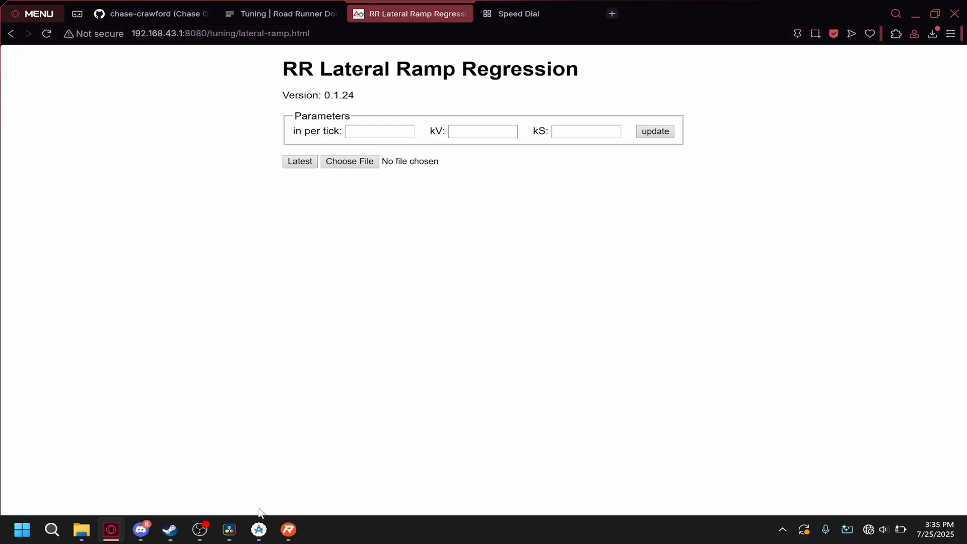
pyautogui.write('8829584128829')
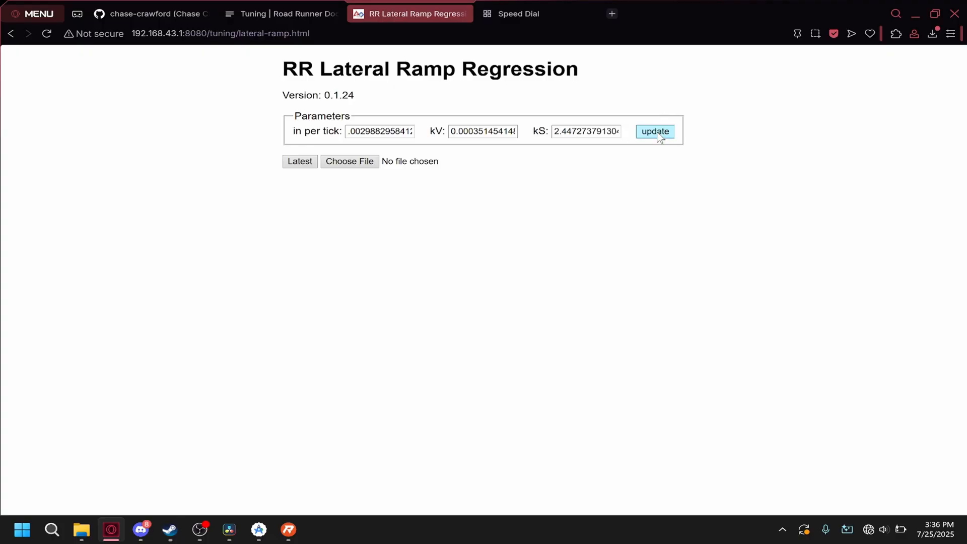
pyautogui.click(654, 131)
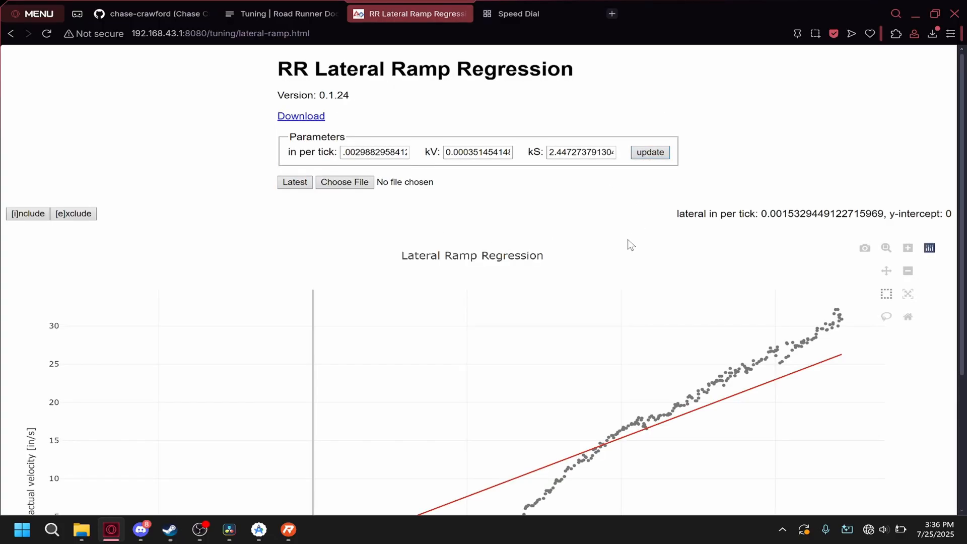
pyautogui.scroll(-3)
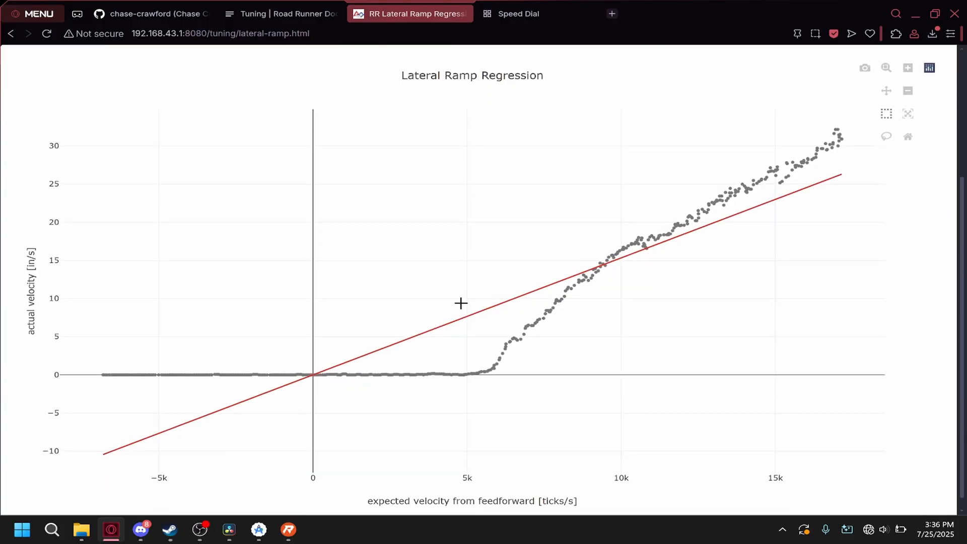
pyautogui.moveTo(465, 339)
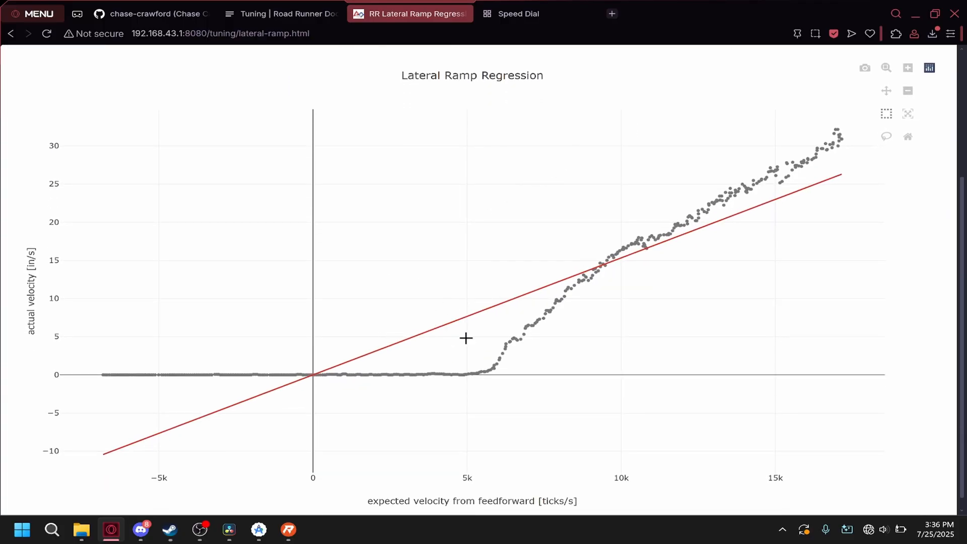
# Exclude the flat zero-velocity points near the origin, giving lateral in per tick ≈0.0016369.
pyautogui.moveTo(466, 338); pyautogui.dragTo(308, 404)
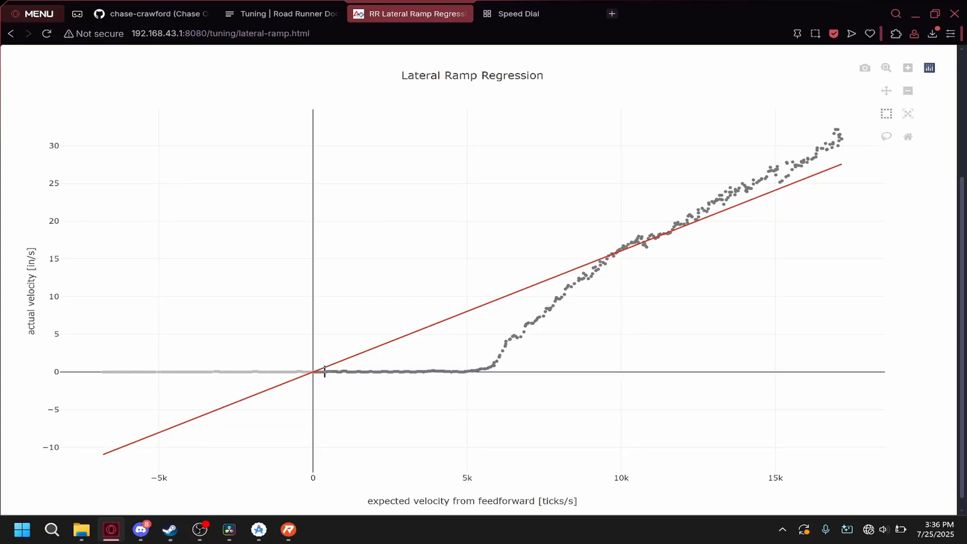
pyautogui.moveTo(313, 370); pyautogui.dragTo(460, 383)
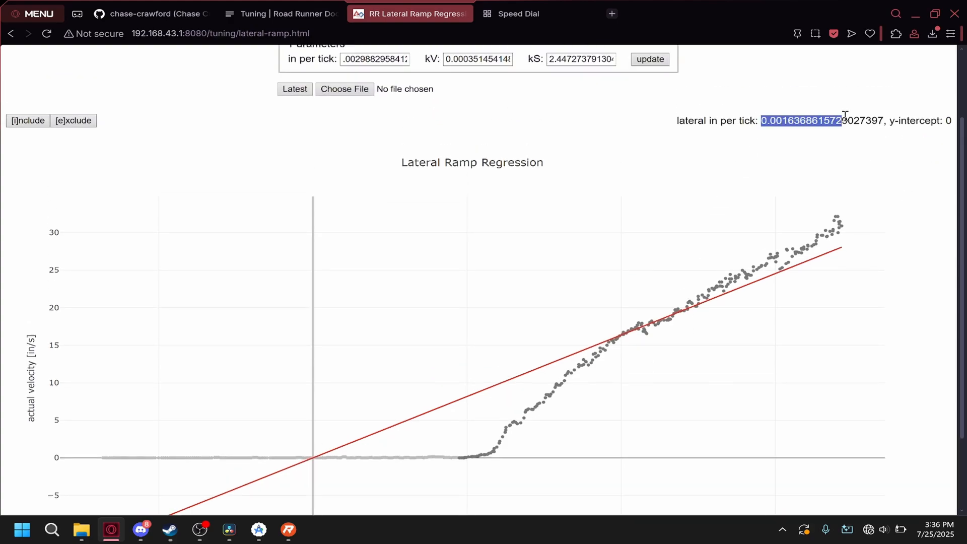
# Set lateralInPerTick = 0.0016368615729827397 in MecanumDrive.java and return to the browser.
pyautogui.press('alt+tab')
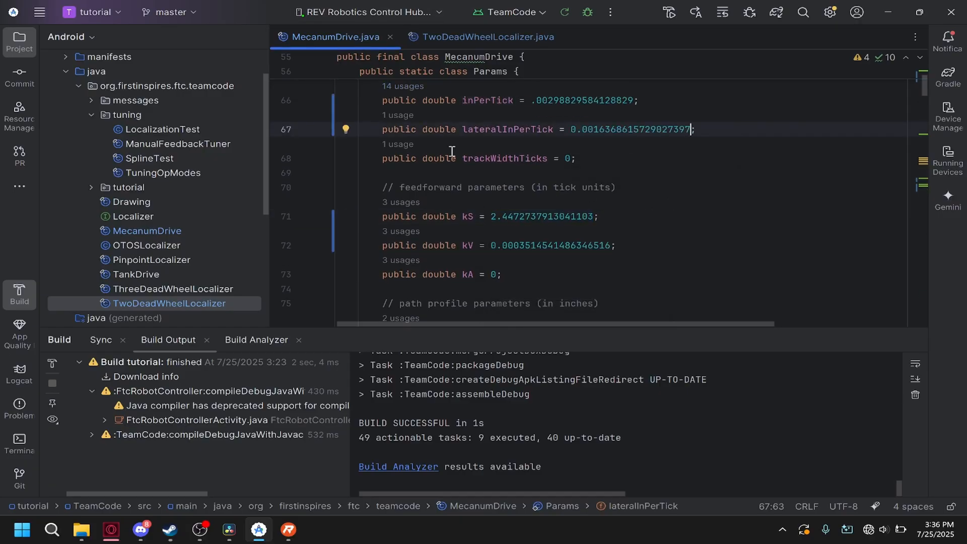
pyautogui.press('alt+tab')
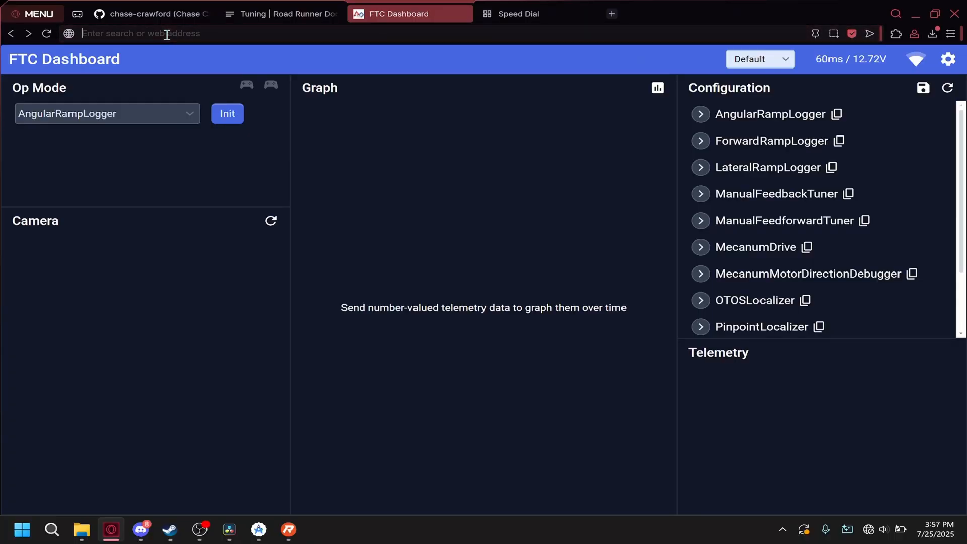
# Load dead-wheel-angular-ramp.html with kV and kS entered and show the track width regression plot.
pyautogui.write('http://192.168.43.1:8080/tuning/dead-wheel-angular-ramp.html')
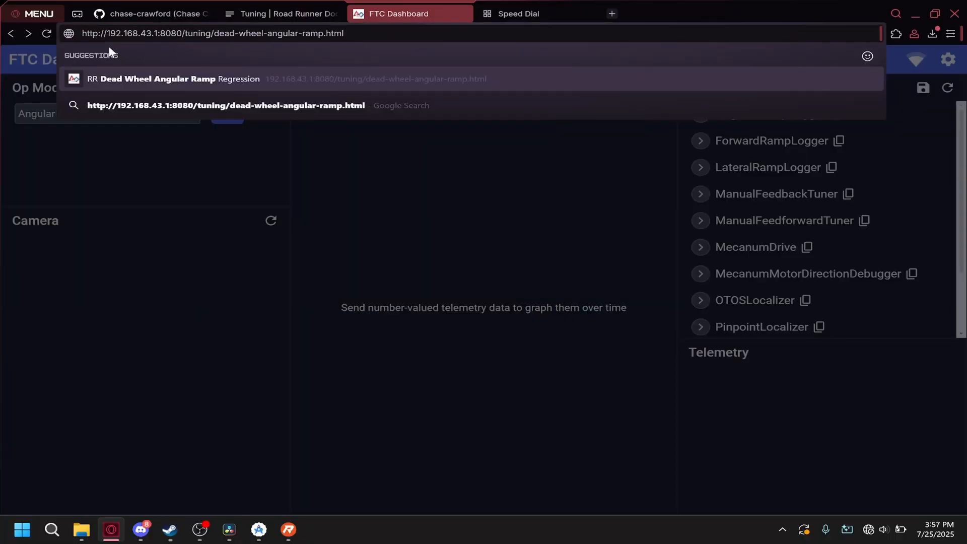
pyautogui.doubleClick(136, 33)
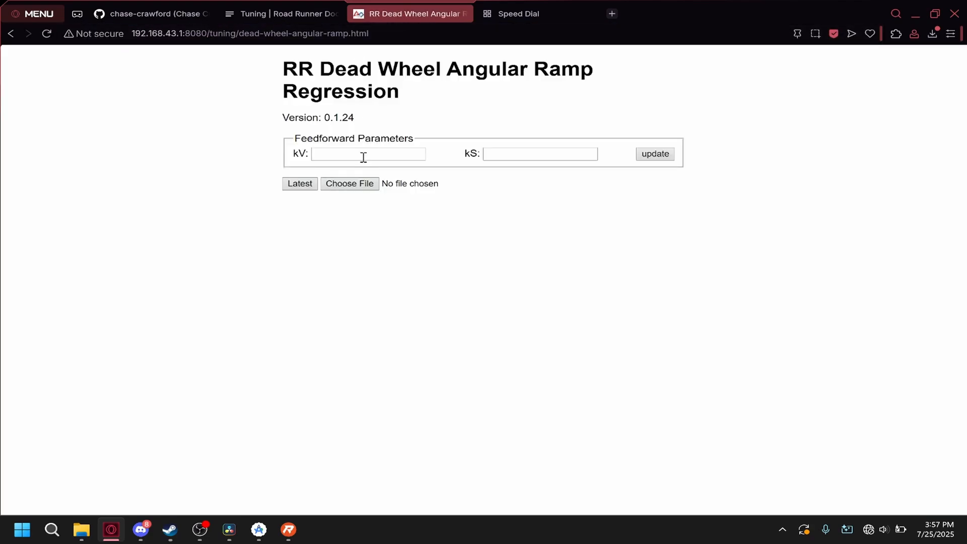
pyautogui.write('0.0005514541486346516')
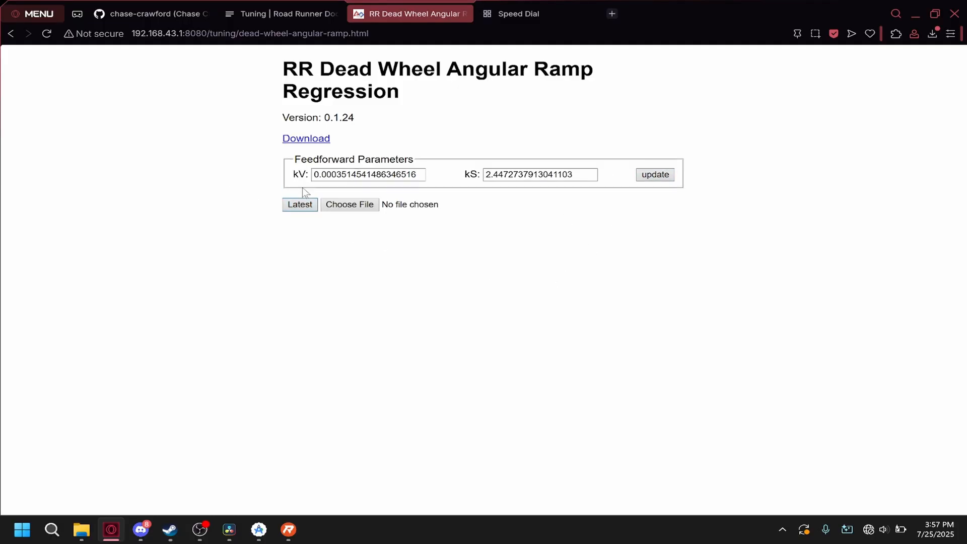
pyautogui.scroll(-3)
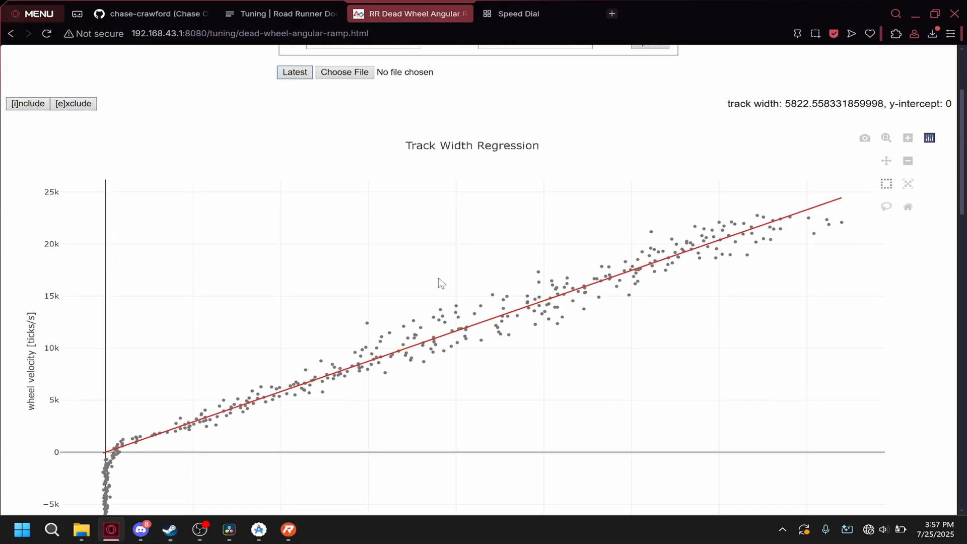
pyautogui.scroll(-3)
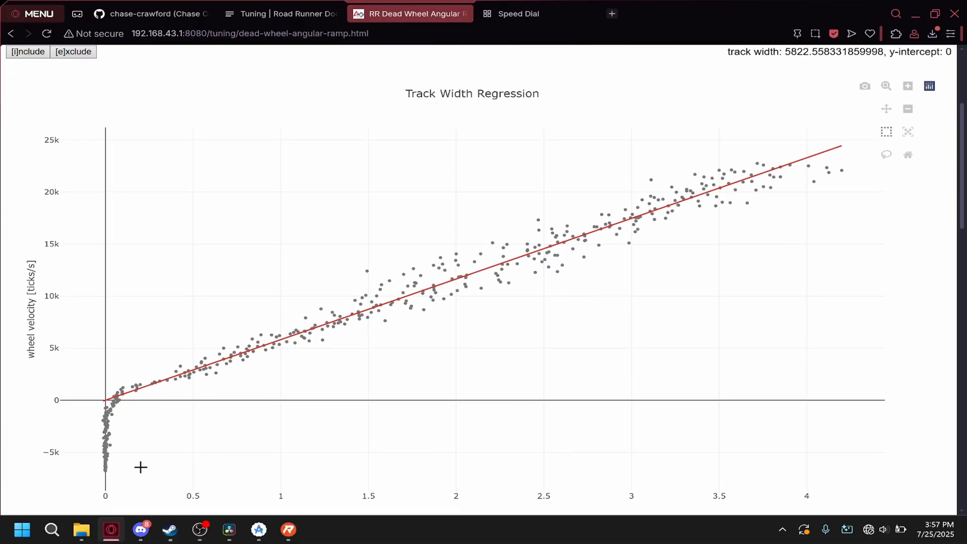
# Exclude stray points above the fitted line so the track width reads about 5851.1.
pyautogui.moveTo(282, 265); pyautogui.dragTo(396, 282)
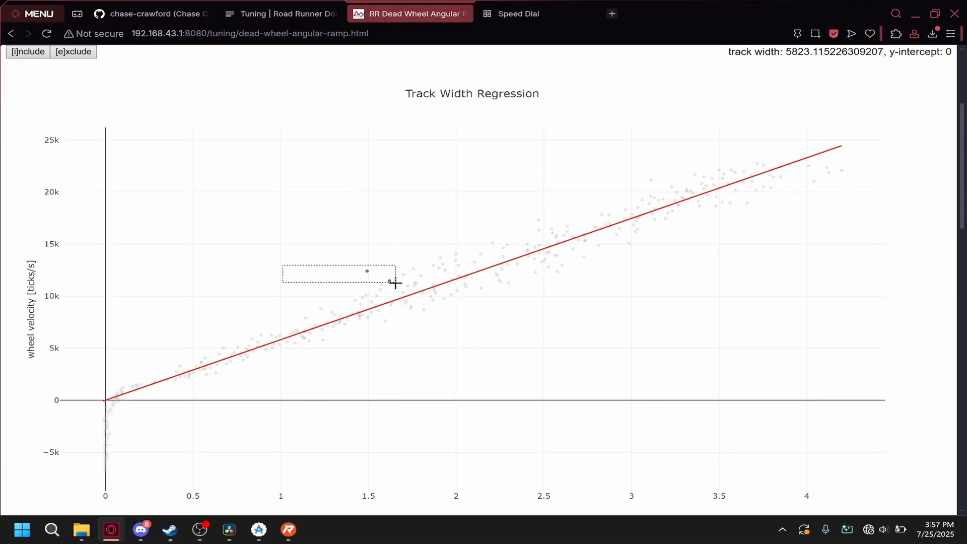
pyautogui.moveTo(394, 284); pyautogui.dragTo(465, 250)
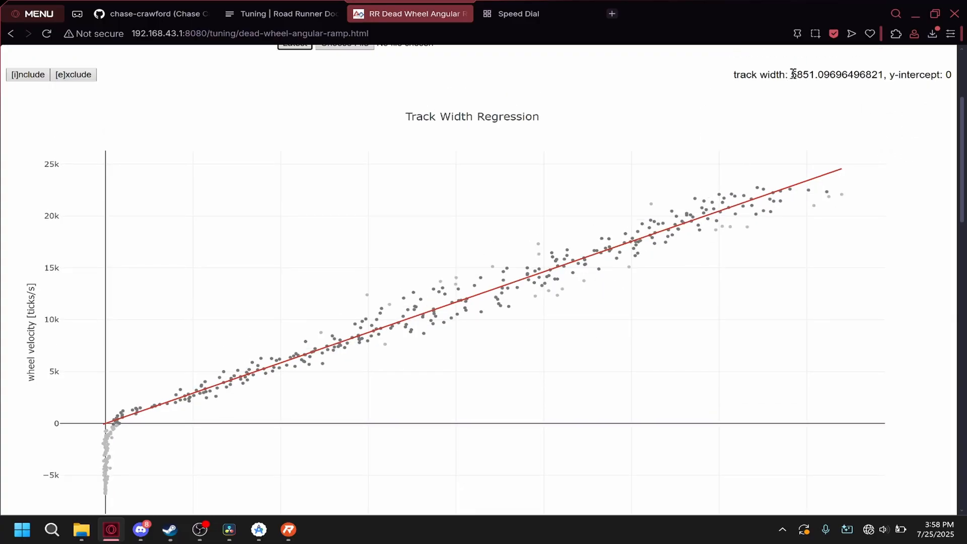
# Copy the track width into trackWidthTicks, then set parYTicks -405.679075070192 and perpXTicks 1457.2601927549954 in TwoDeadWheelLocalizer.java.
pyautogui.doubleClick(833, 74)
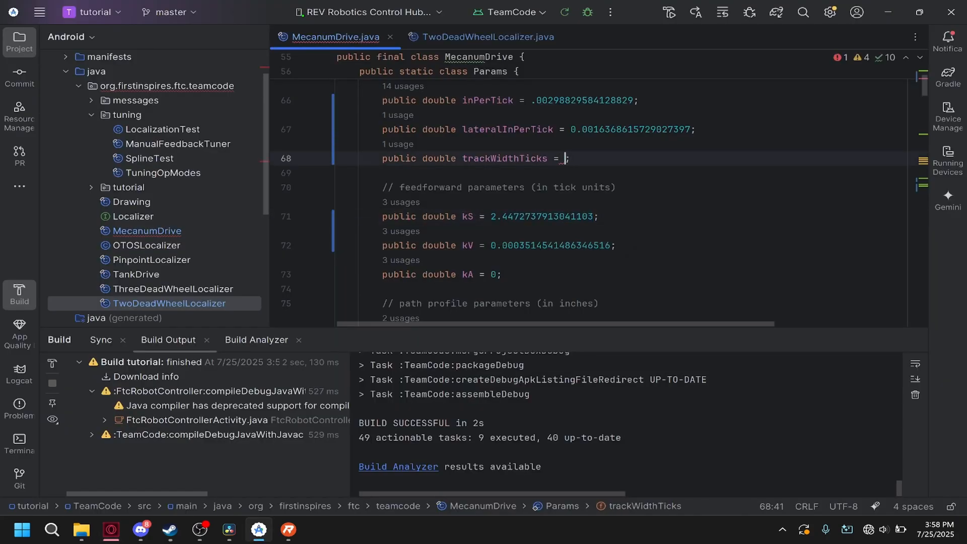
pyautogui.click(487, 36)
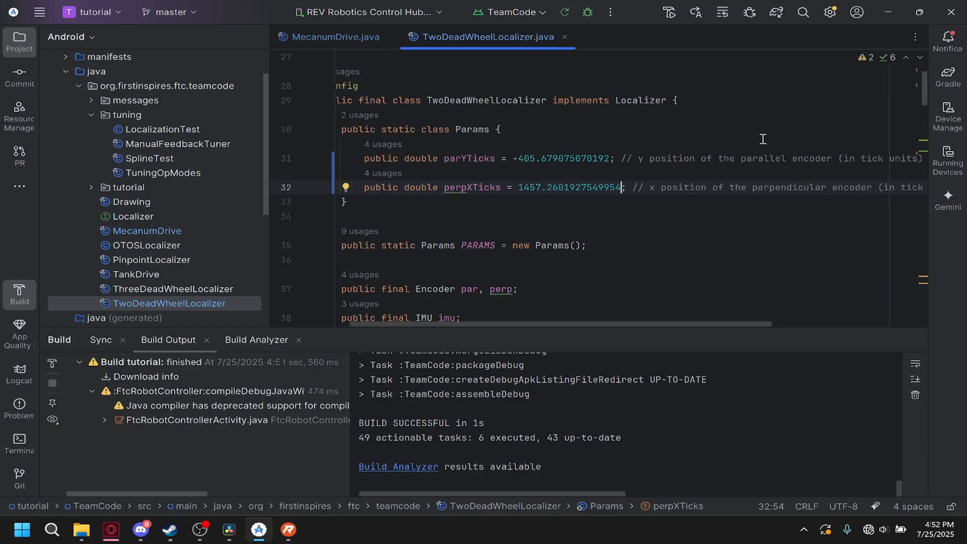
pyautogui.moveTo(400, 219)
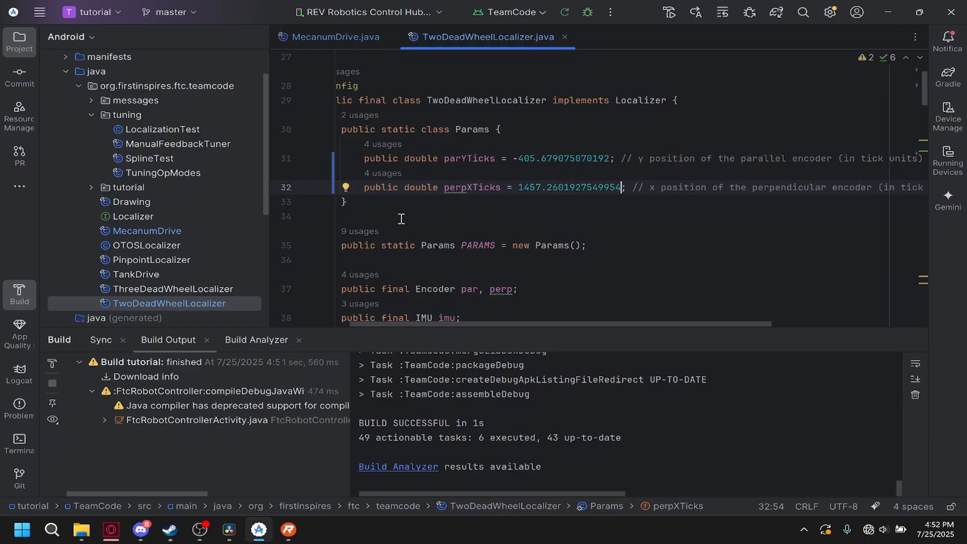
pyautogui.moveTo(358, 152)
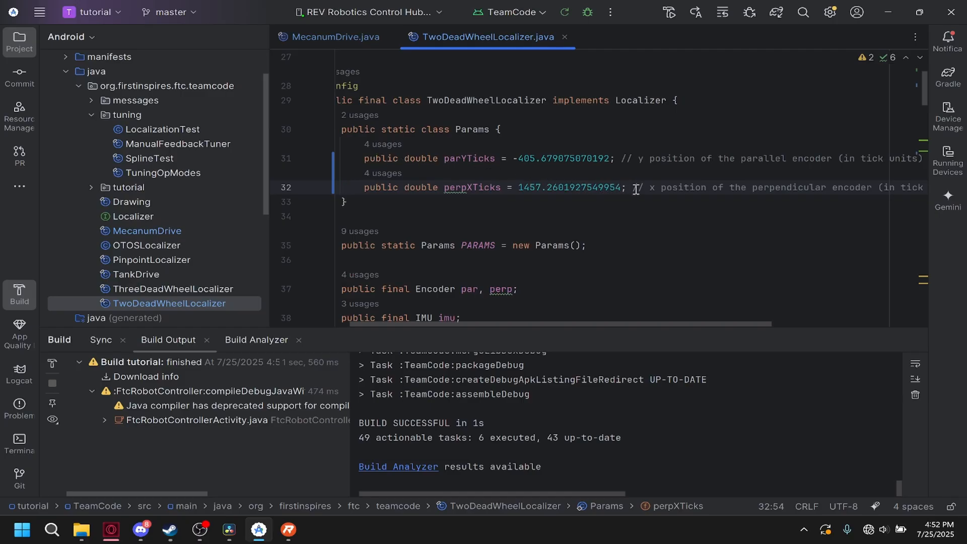
pyautogui.moveTo(634, 187); pyautogui.dragTo(635, 158)
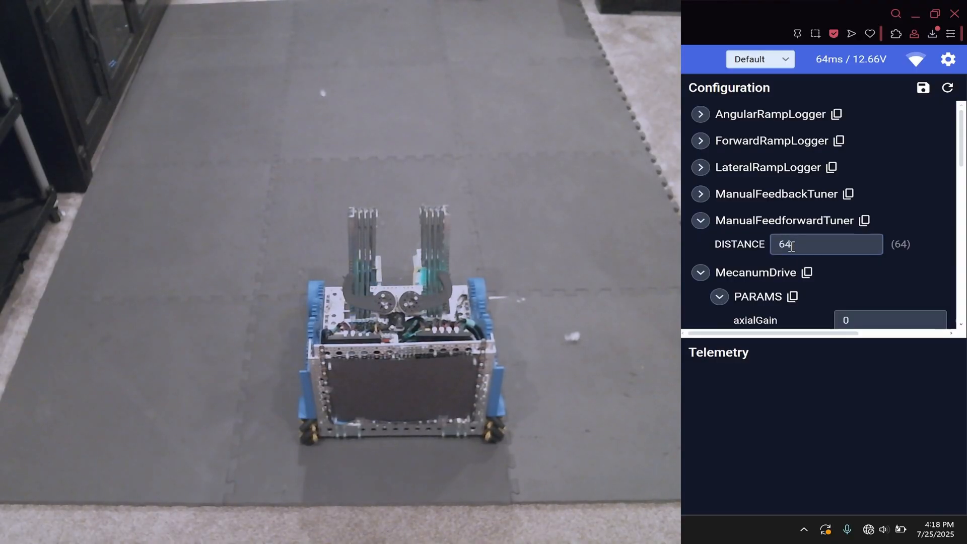
# Set ManualFeedforwardTuner DISTANCE to 48 in FTC Dashboard and save it to the robot.
pyautogui.click(825, 244)
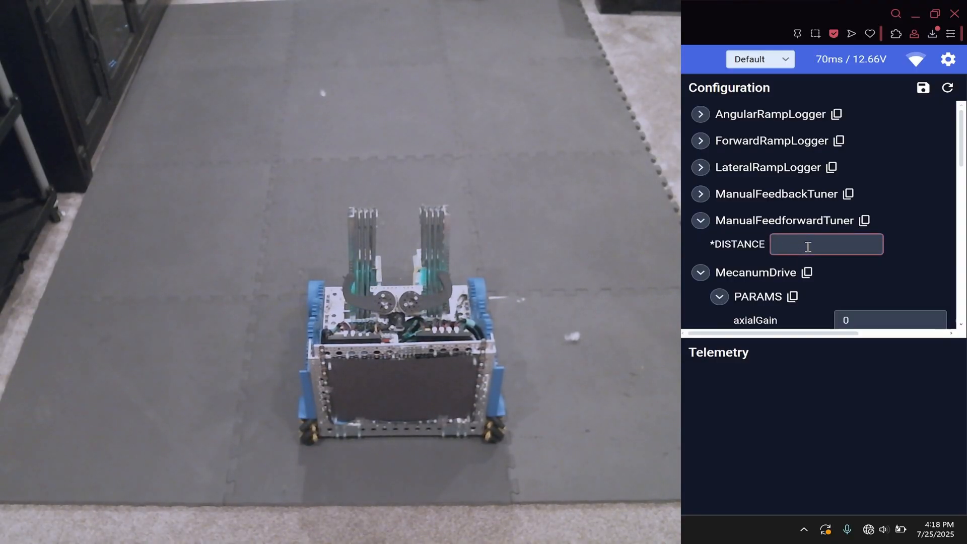
pyautogui.write('48')
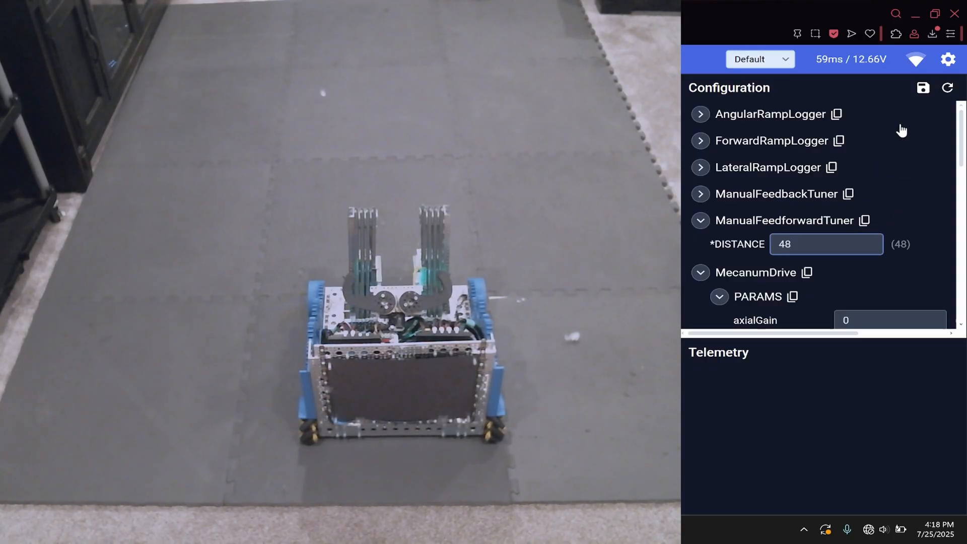
pyautogui.click(923, 88)
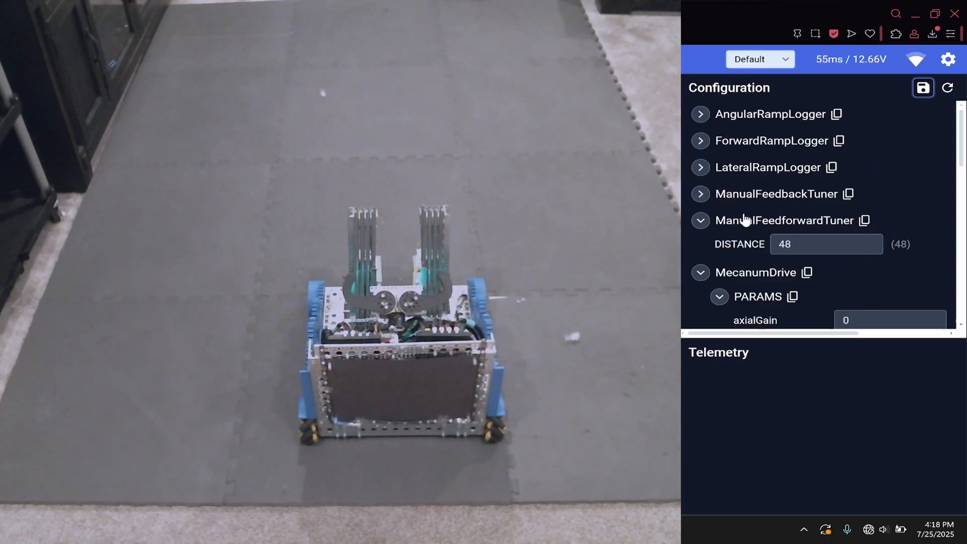
pyautogui.scroll(-3)
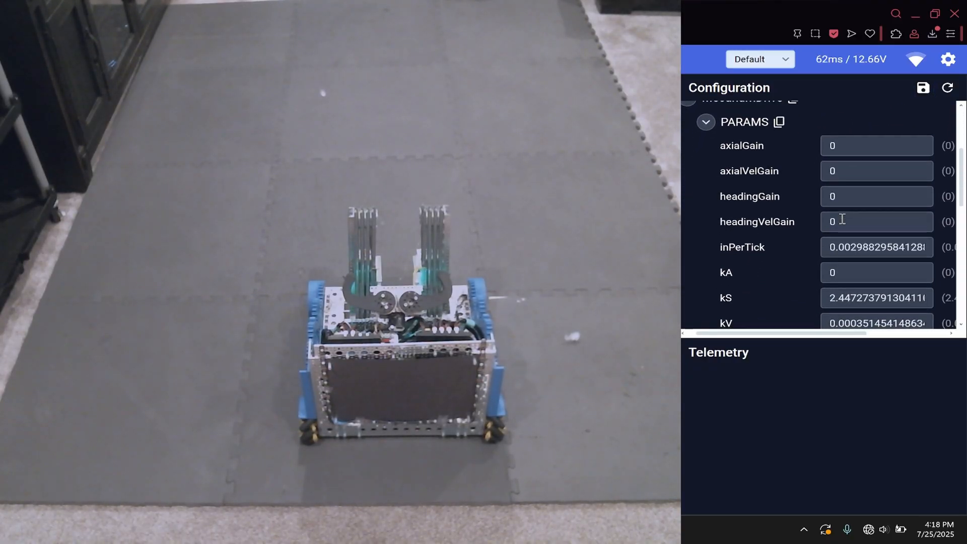
pyautogui.scroll(-3)
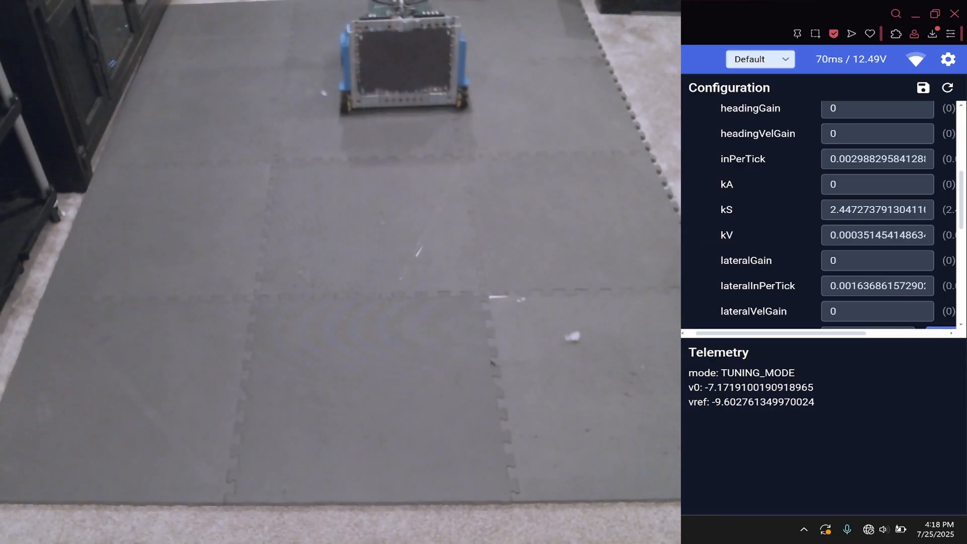
# Trial kA values live (0.00061, 0.0001) until 0.00013 works, then enter kA 0.00013 in MecanumDrive.java.
pyautogui.write('0.00061')
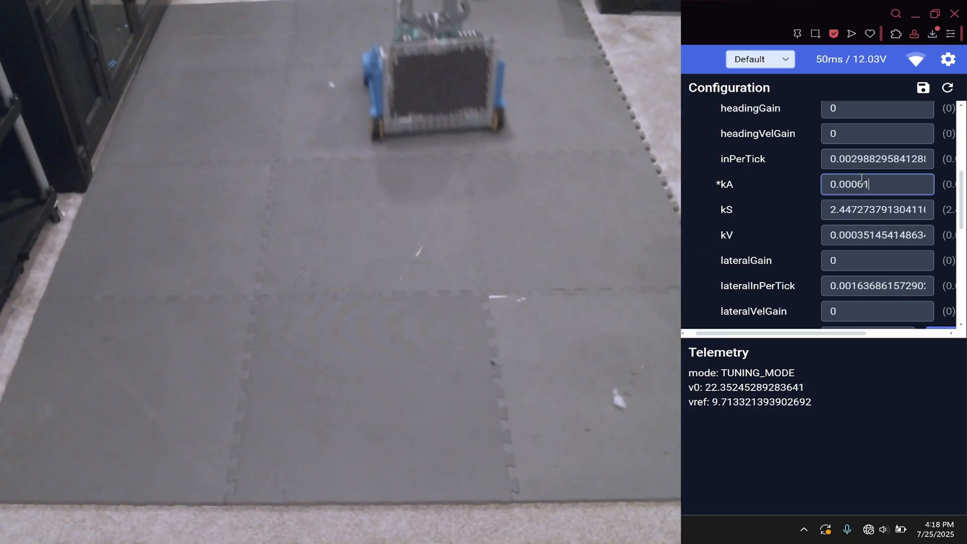
pyautogui.click(923, 87)
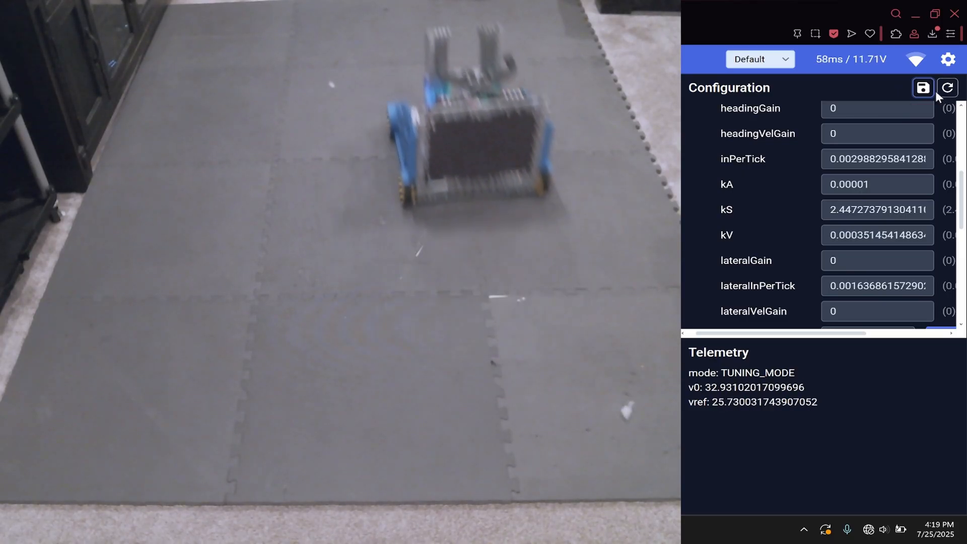
pyautogui.click(875, 183)
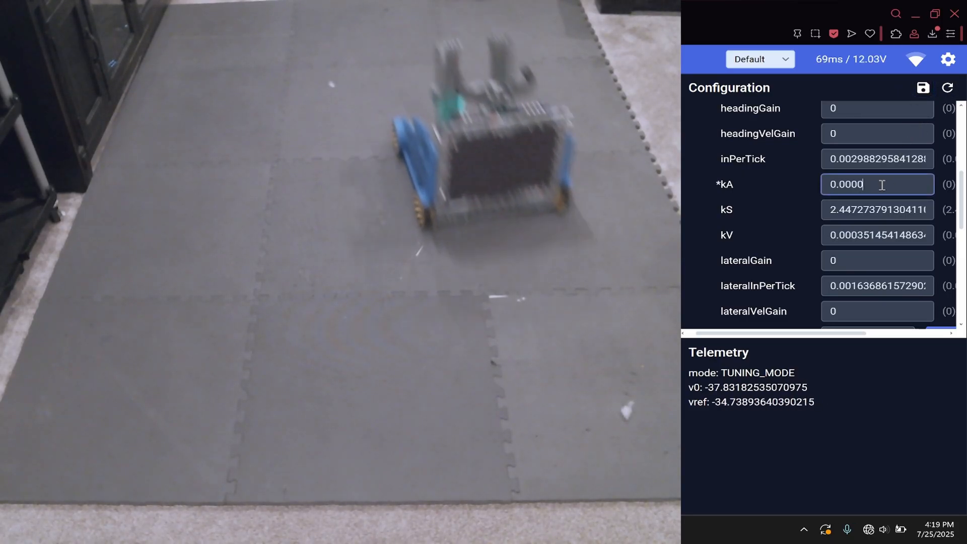
pyautogui.click(922, 87)
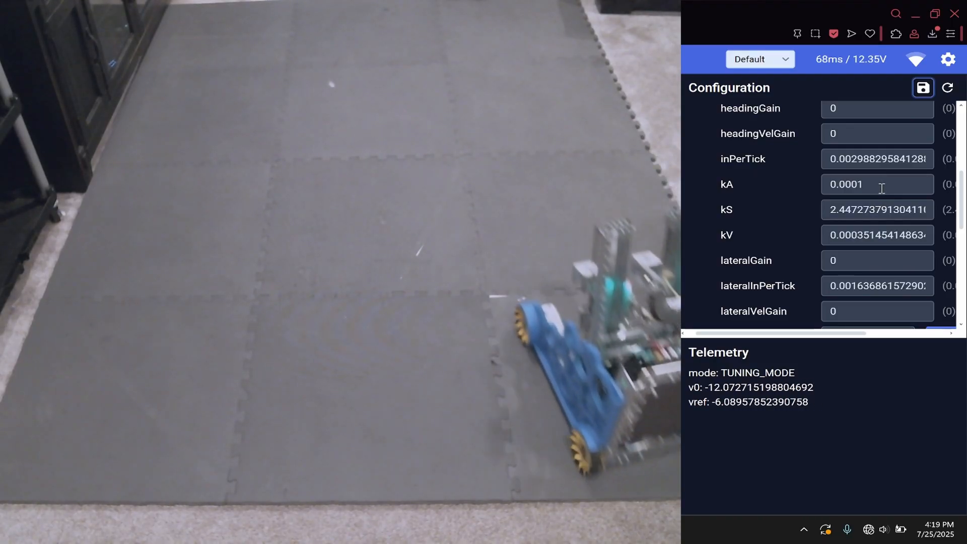
pyautogui.click(875, 183)
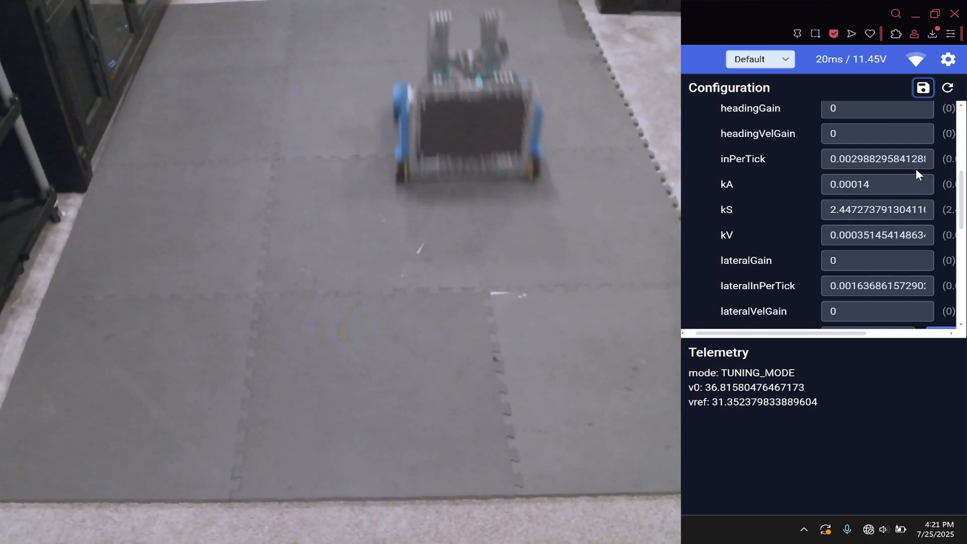
pyautogui.write('0.00013')
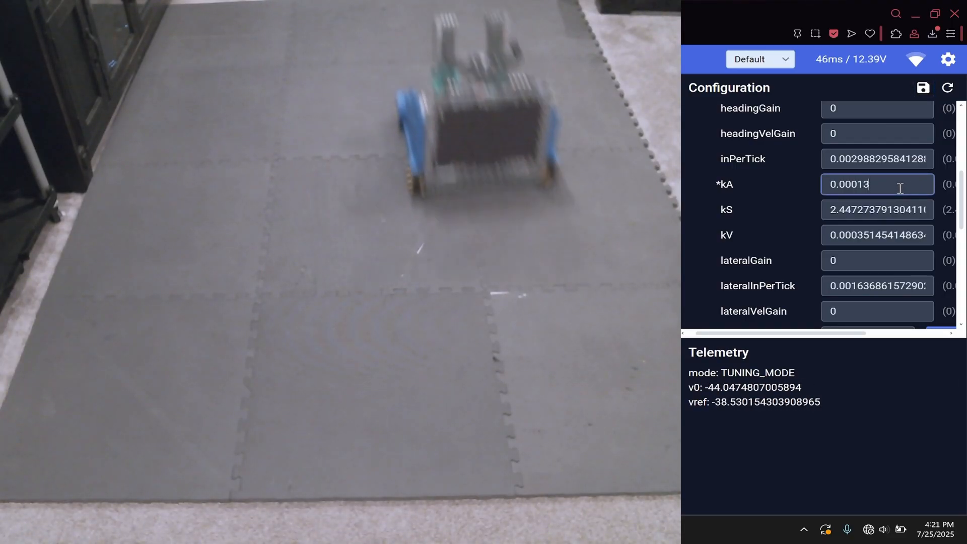
pyautogui.click(923, 87)
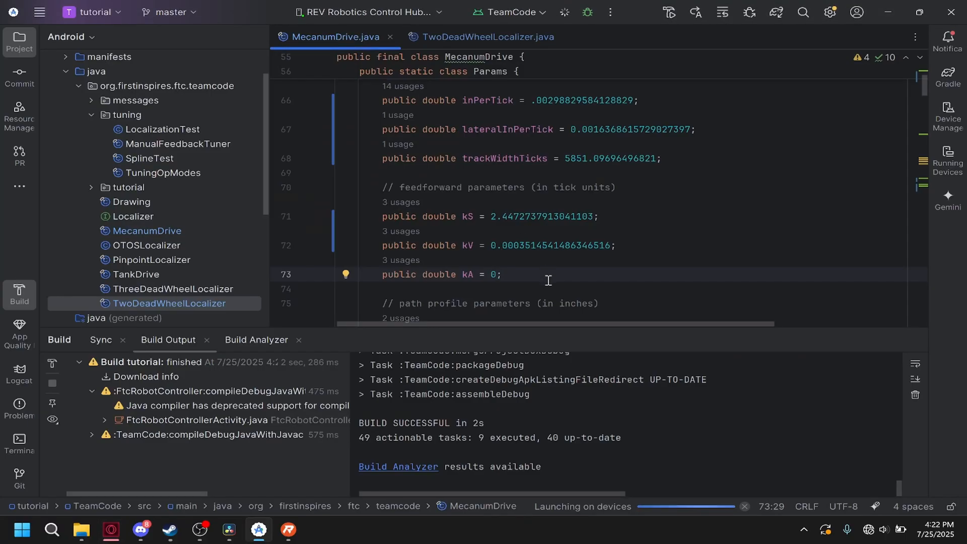
pyautogui.write('.00013')
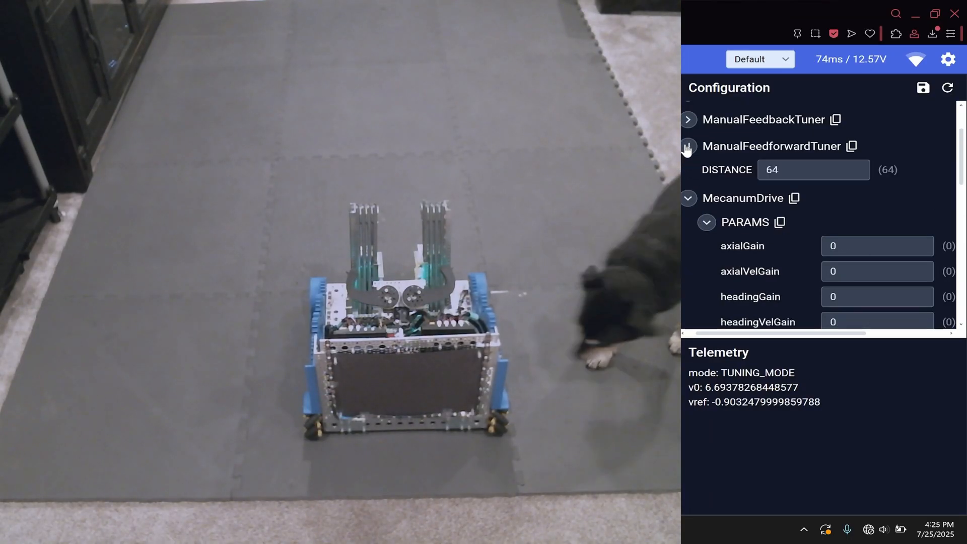
# Send trial headingGain and axialGain values (5, 1, 10) to the robot from FTC Dashboard.
pyautogui.write('48')
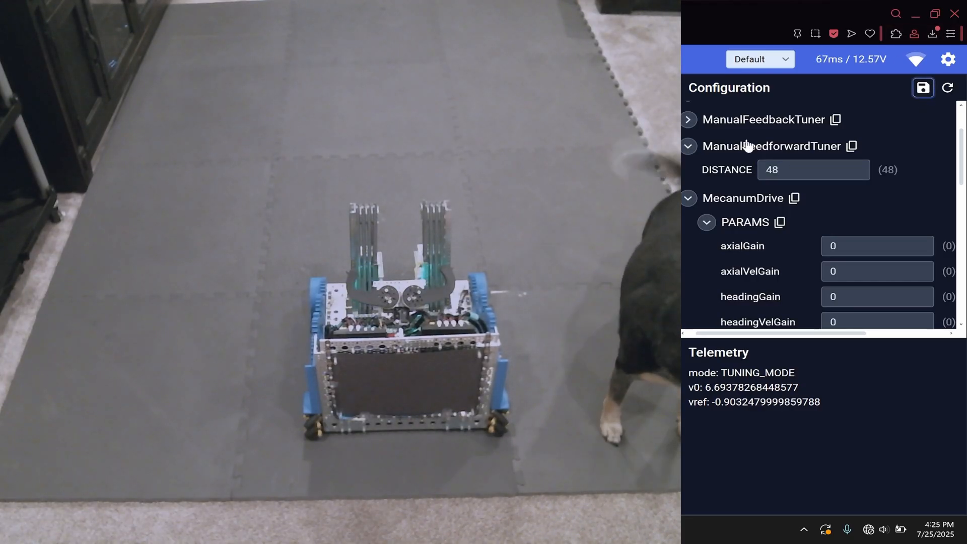
pyautogui.scroll(-3)
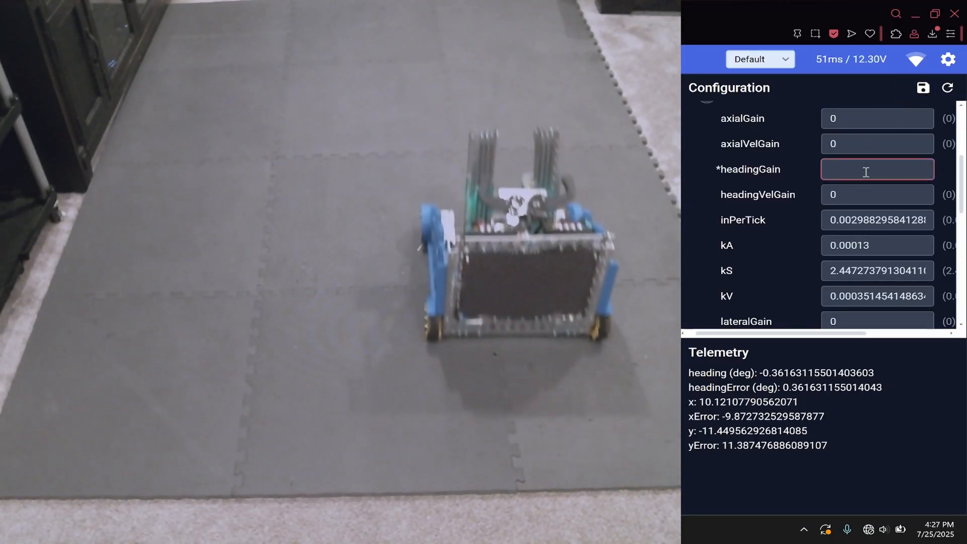
pyautogui.write('5')
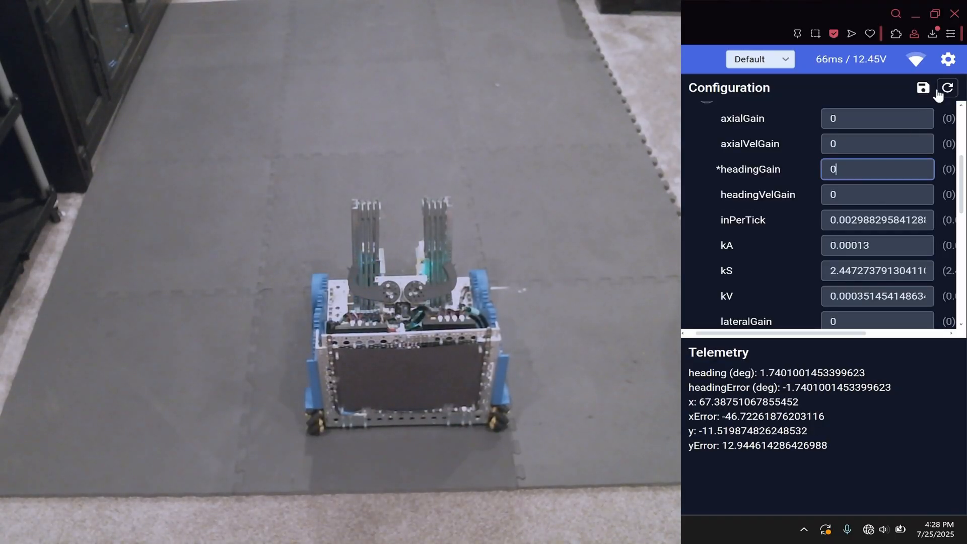
pyautogui.click(948, 87)
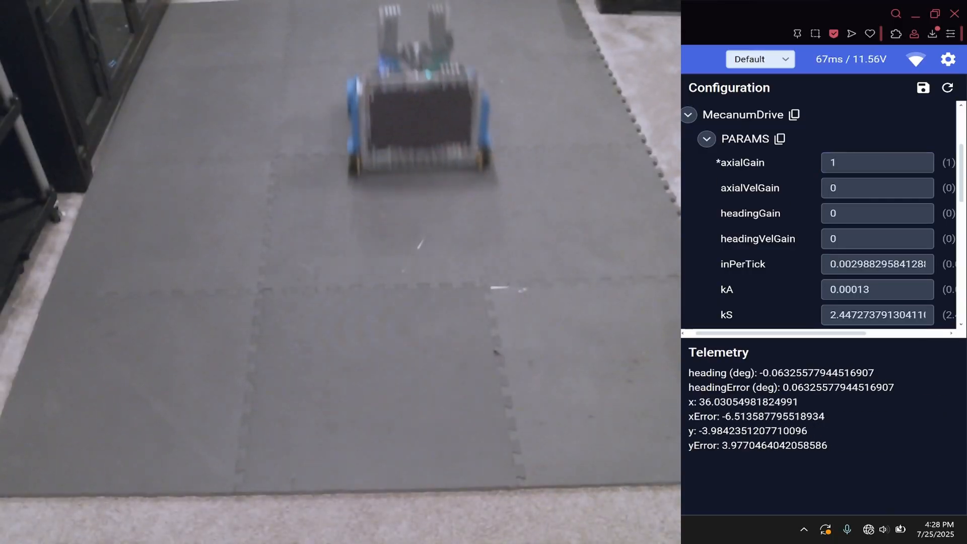
pyautogui.click(922, 87)
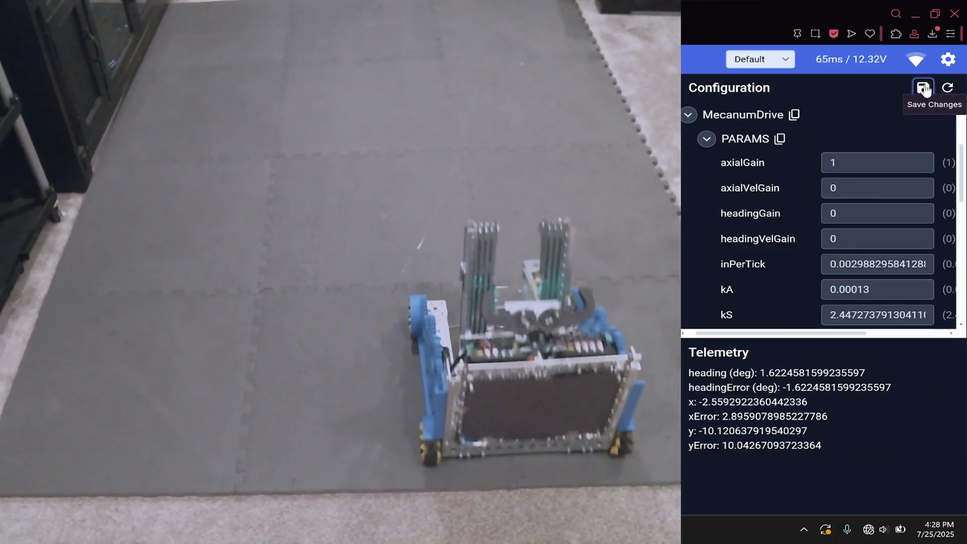
pyautogui.click(923, 88)
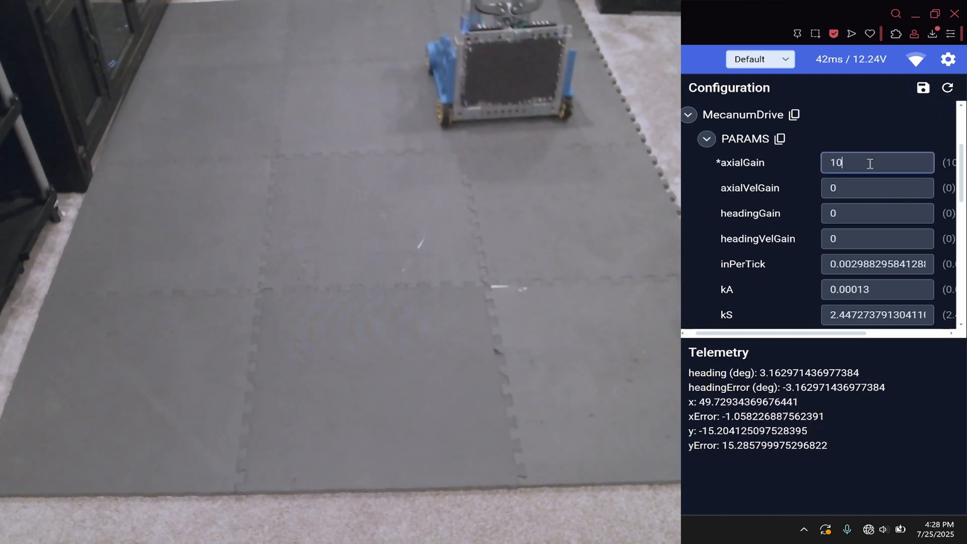
pyautogui.click(921, 88)
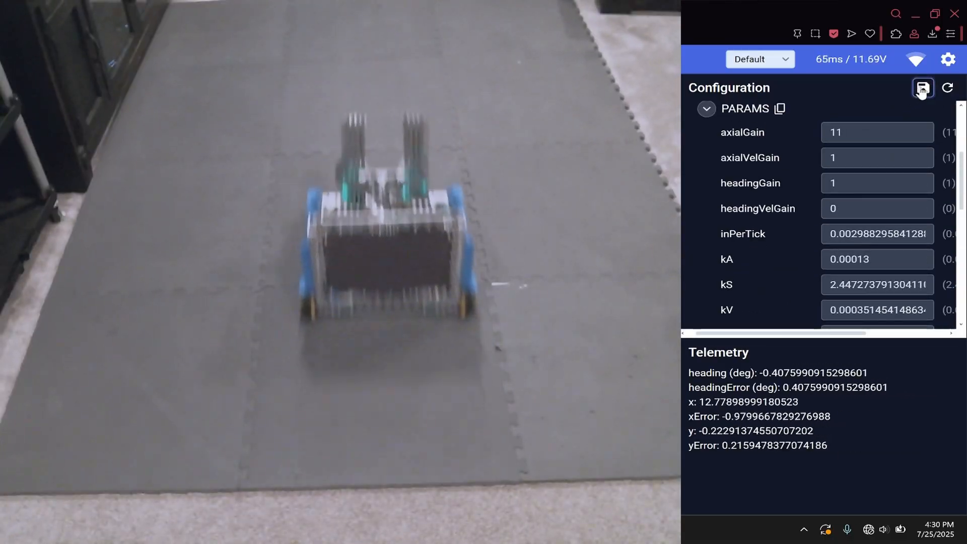
# Trial VelGain 0.1, 3.5 and lateralGain 10 live, then set axialGain 7.5, lateralGain 8, headingGain 13.5 in MecanumDrive.java.
pyautogui.write('0.1')
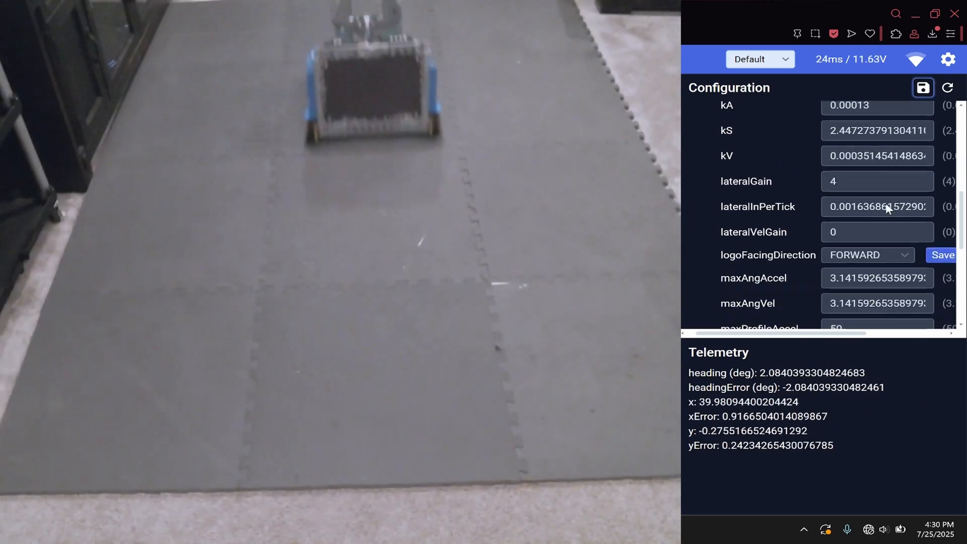
pyautogui.write('3.5')
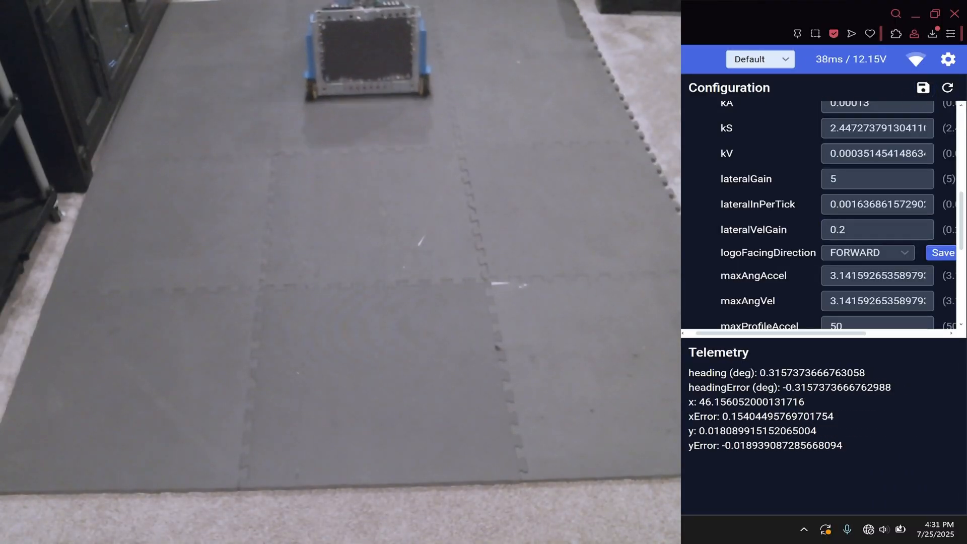
pyautogui.write('10')
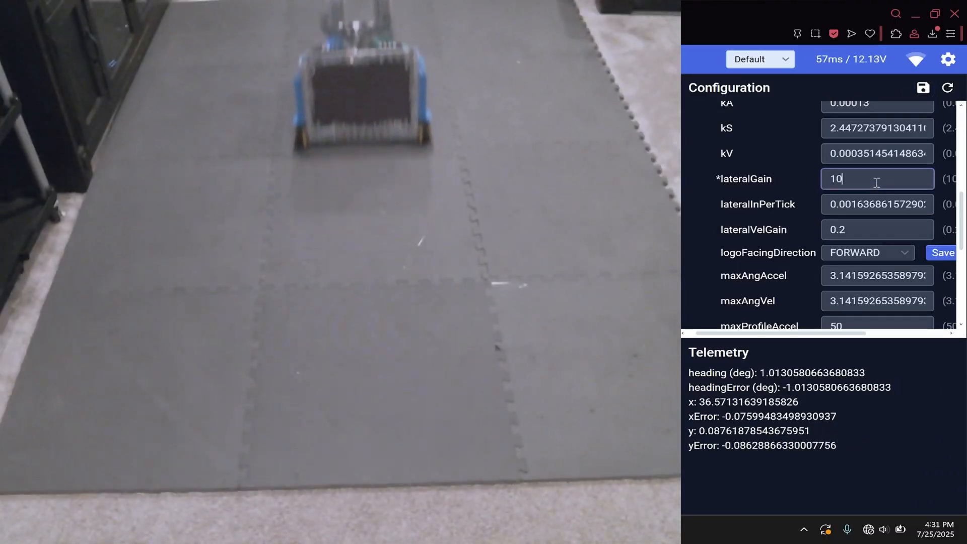
pyautogui.click(948, 87)
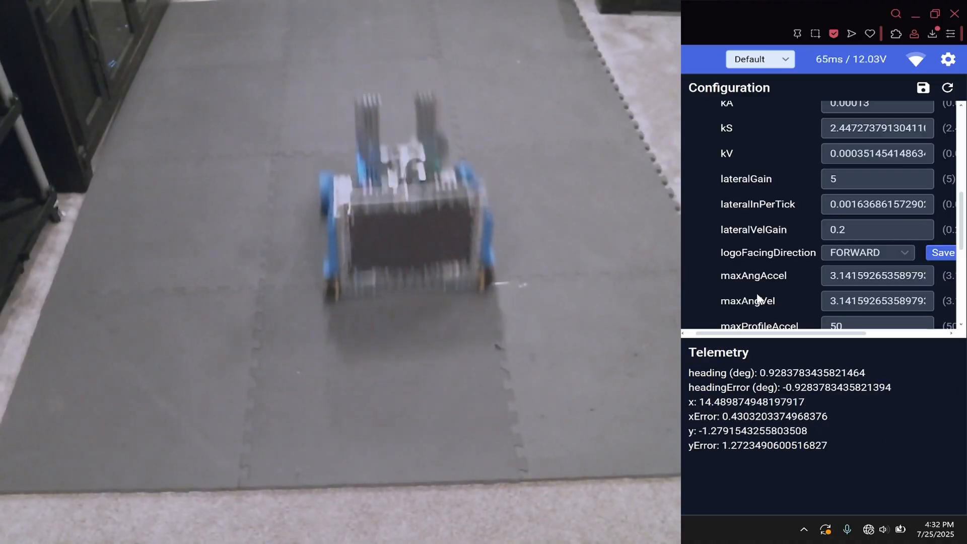
pyautogui.click(923, 88)
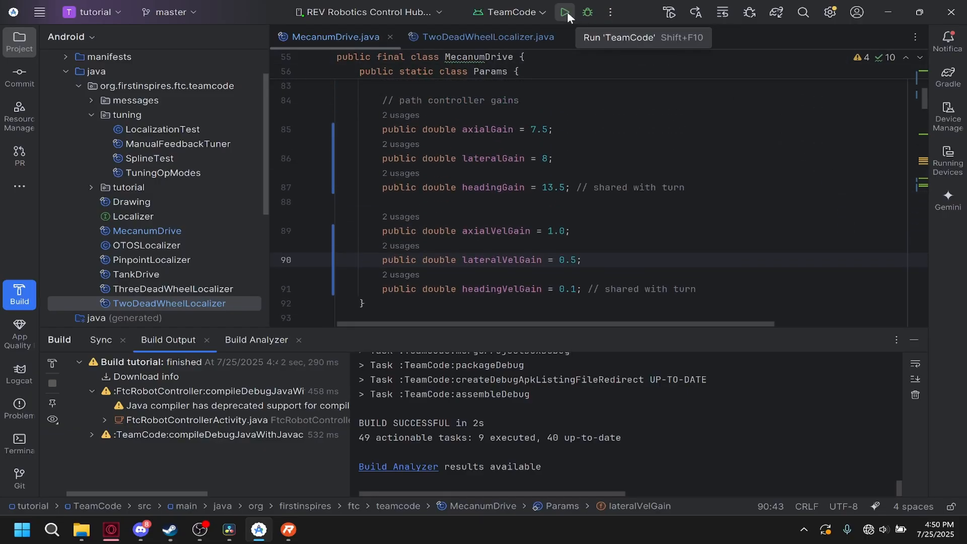
# Run the updated TeamCode on the robot and review the MecanumDrive constructor and IMU name.
pyautogui.click(564, 13)
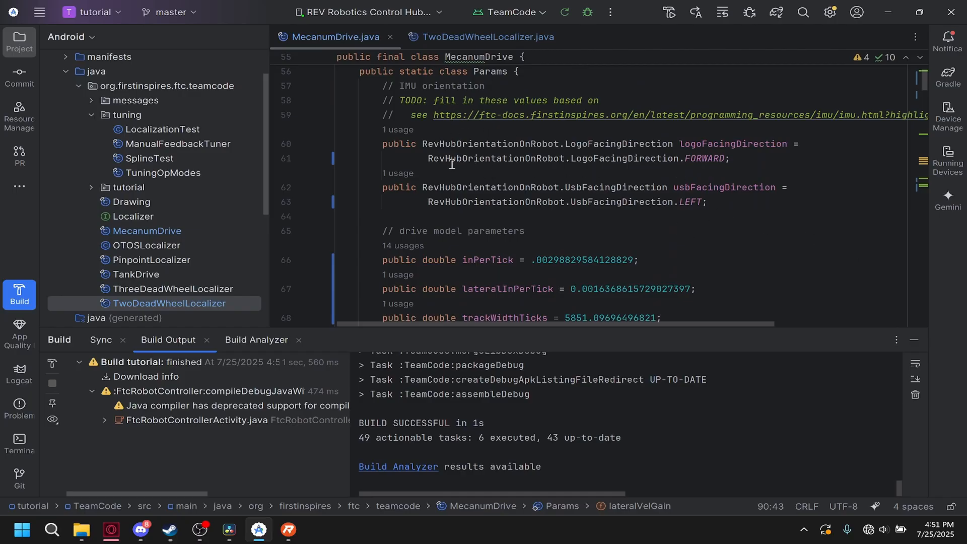
pyautogui.moveTo(383, 144); pyautogui.dragTo(647, 201)
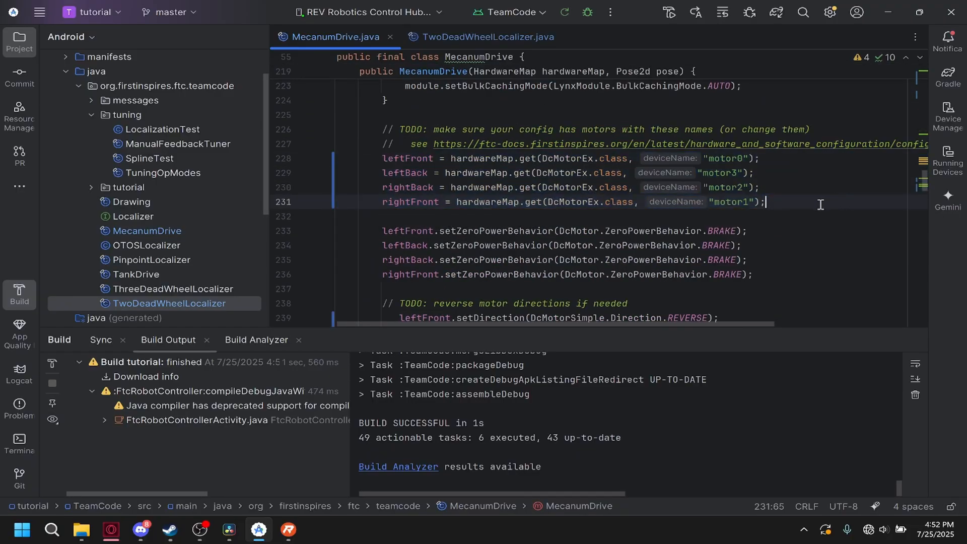
pyautogui.scroll(-3)
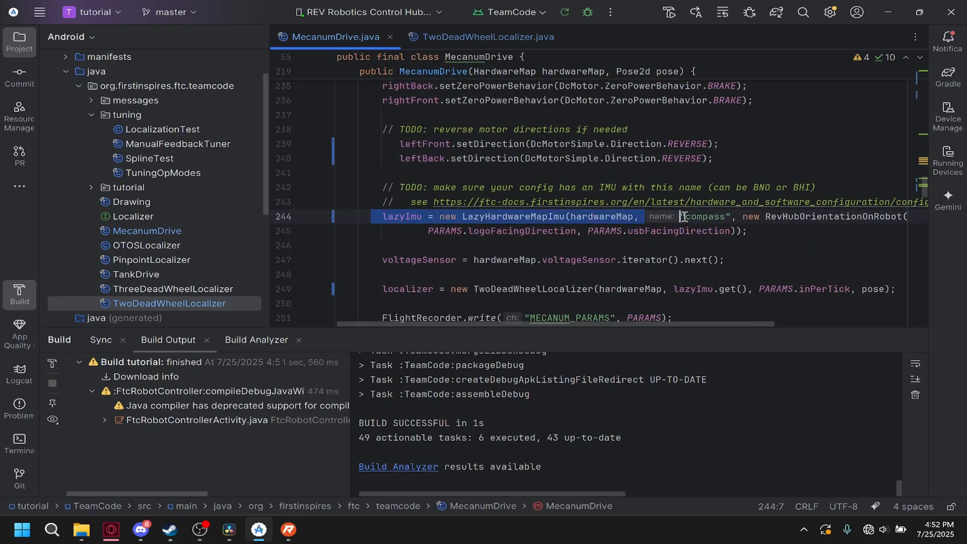
pyautogui.click(646, 159)
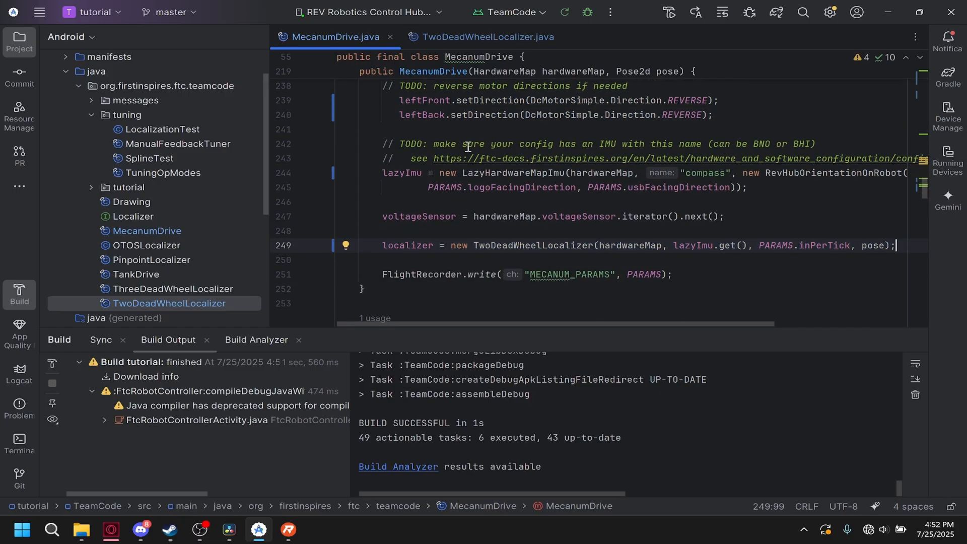
# Show TwoDeadWheelLocalizer.java with the populated parYTicks and perpXTicks lines selected.
pyautogui.click(485, 36)
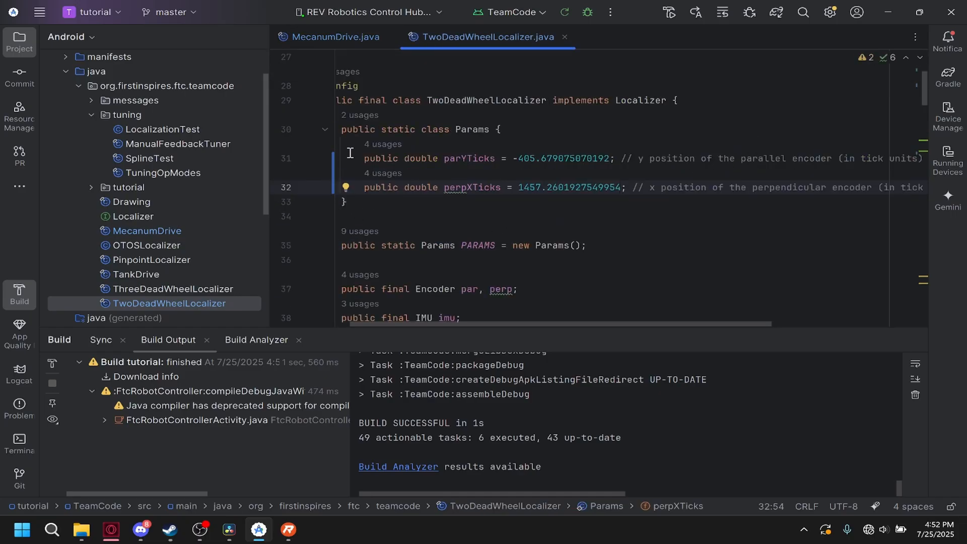
pyautogui.moveTo(351, 158); pyautogui.dragTo(629, 187)
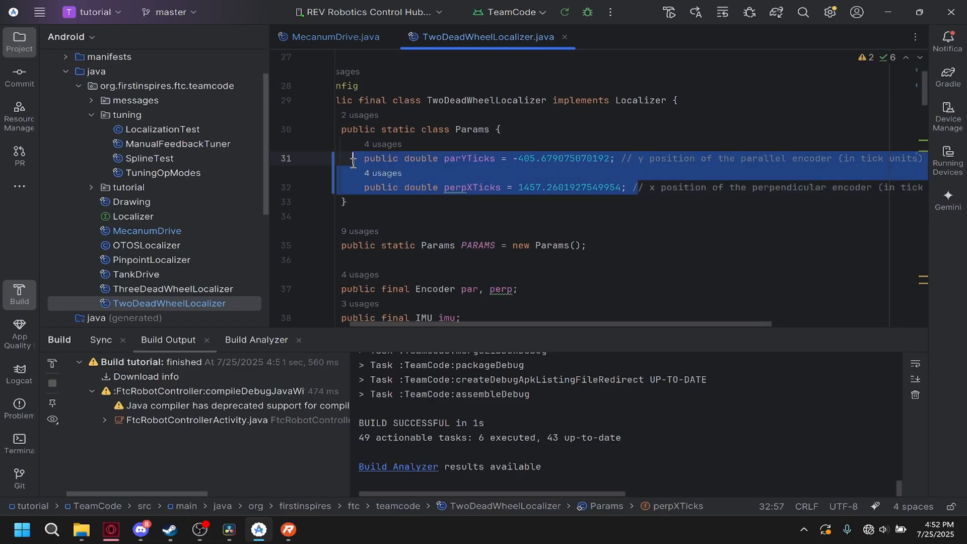